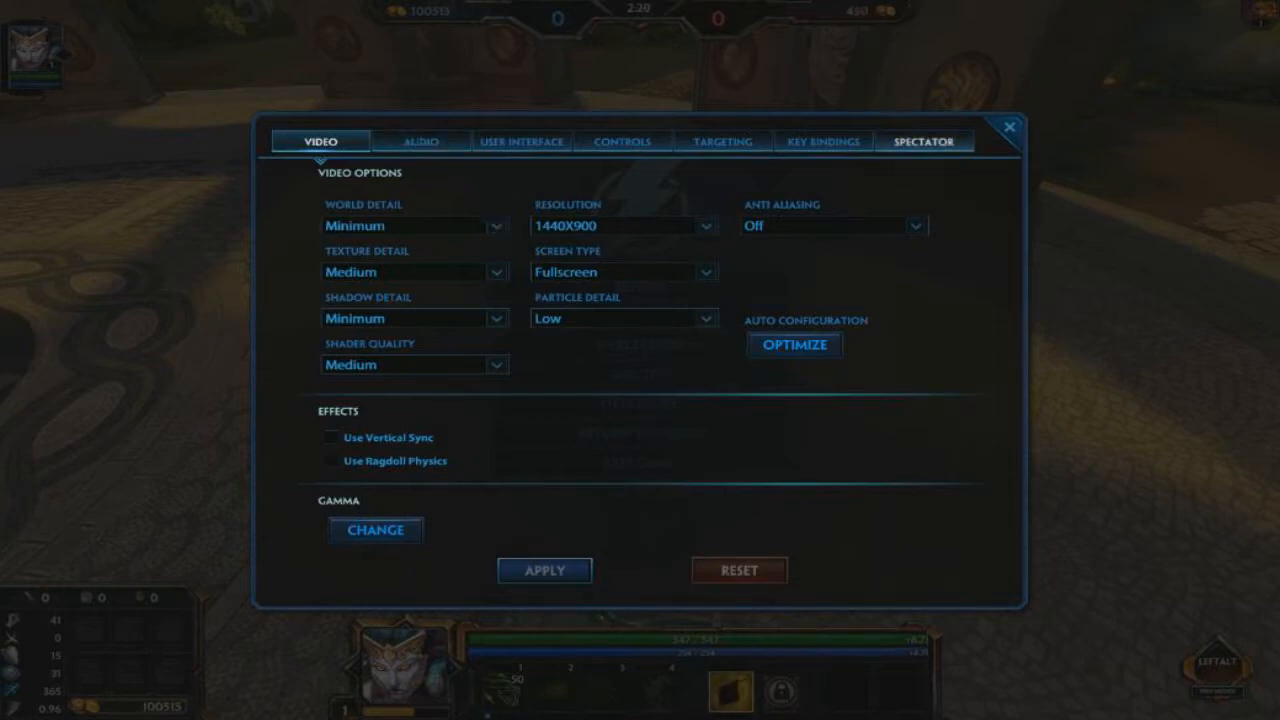
Step: Close Smite's settings, resume the match twice, and bring the pause menu back up
{"action": "left_click", "coordinate": [1009, 128]}
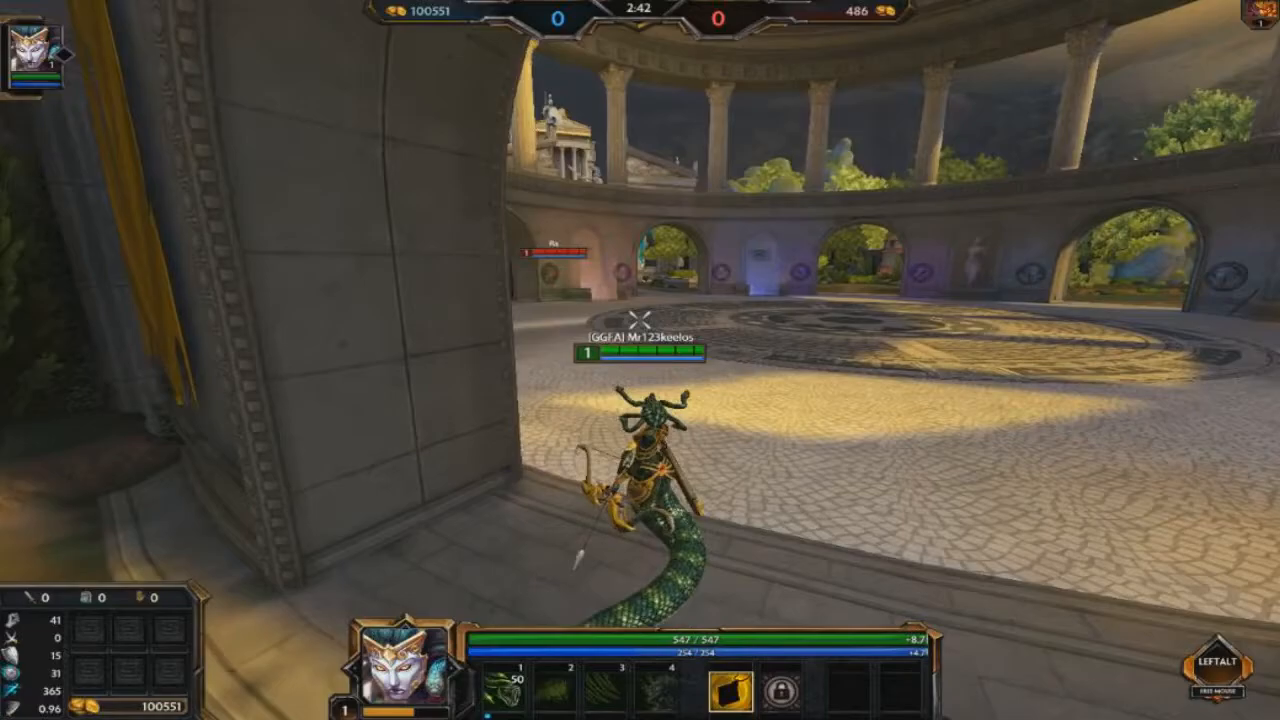
{"action": "key", "text": "Escape"}
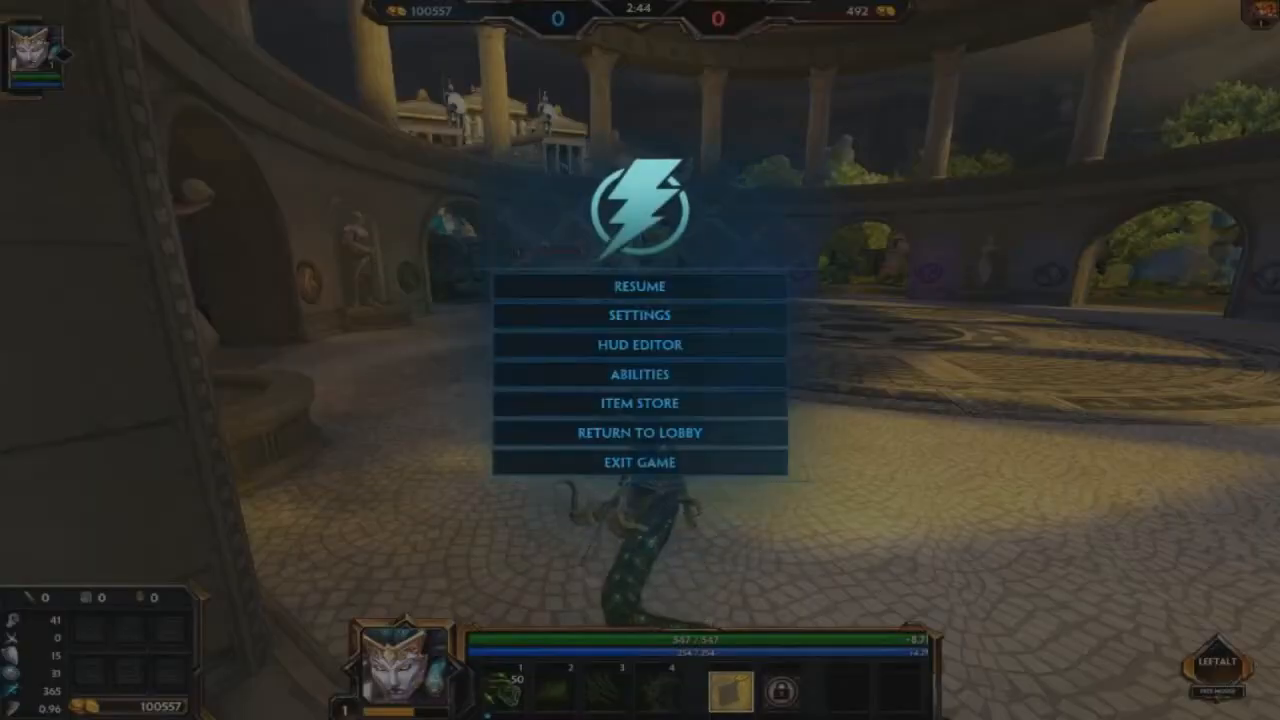
{"action": "left_click", "coordinate": [639, 286]}
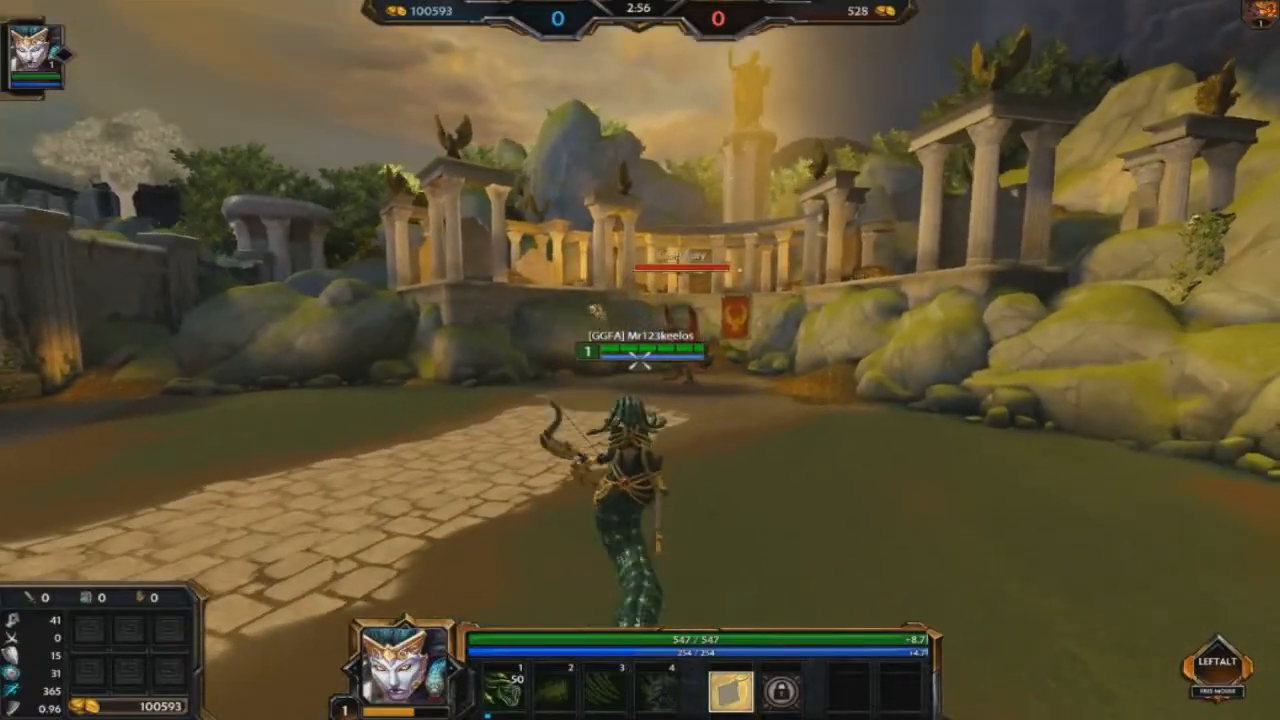
{"action": "key", "text": "Escape"}
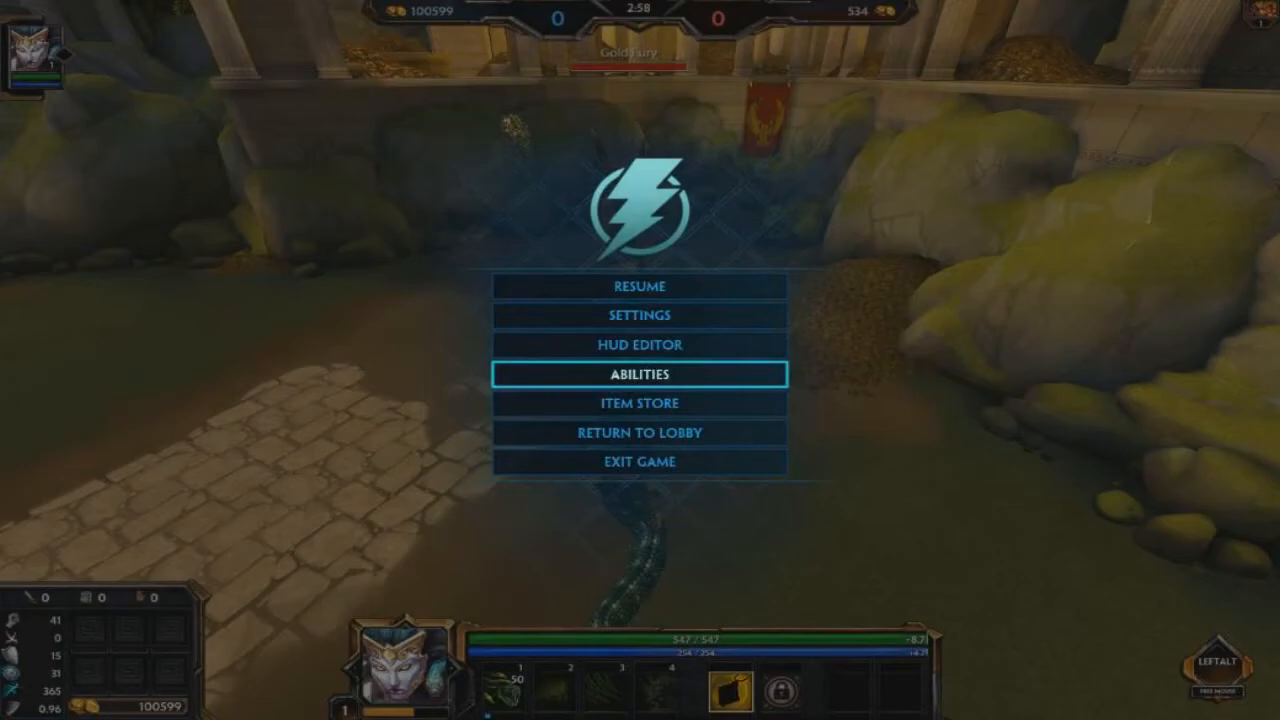
{"action": "left_click", "coordinate": [639, 315]}
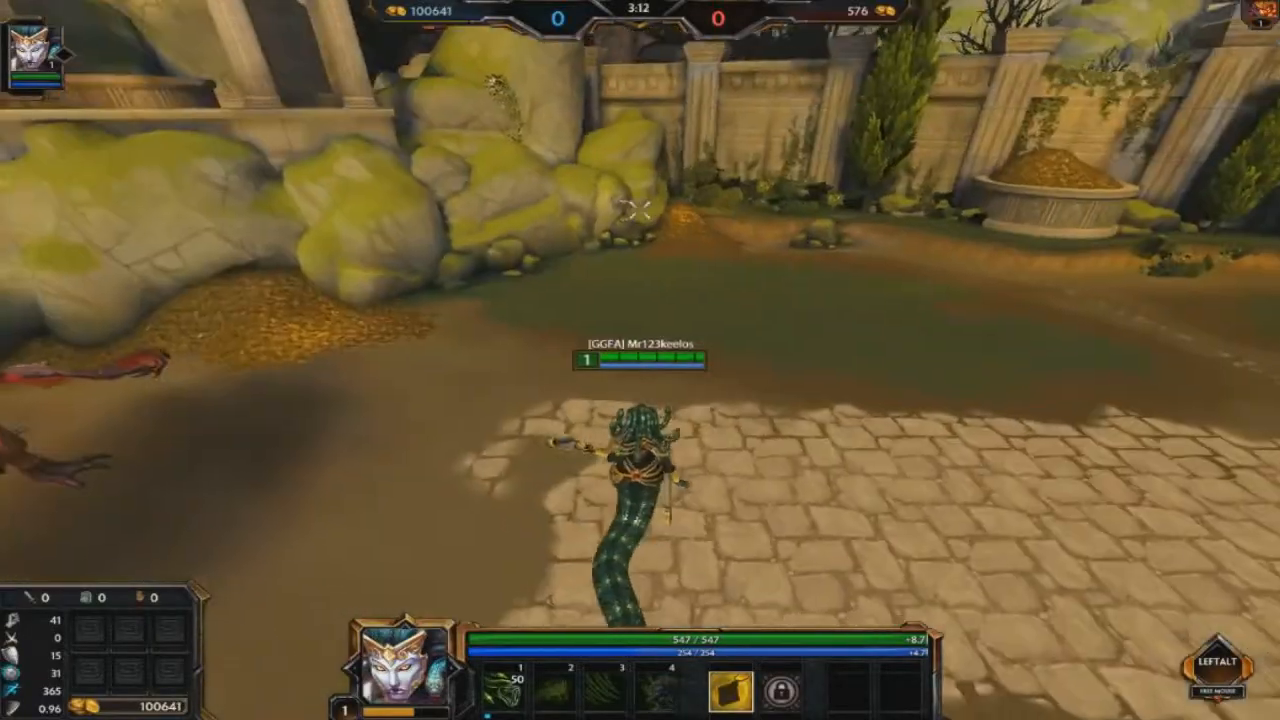
{"action": "key", "text": "Escape"}
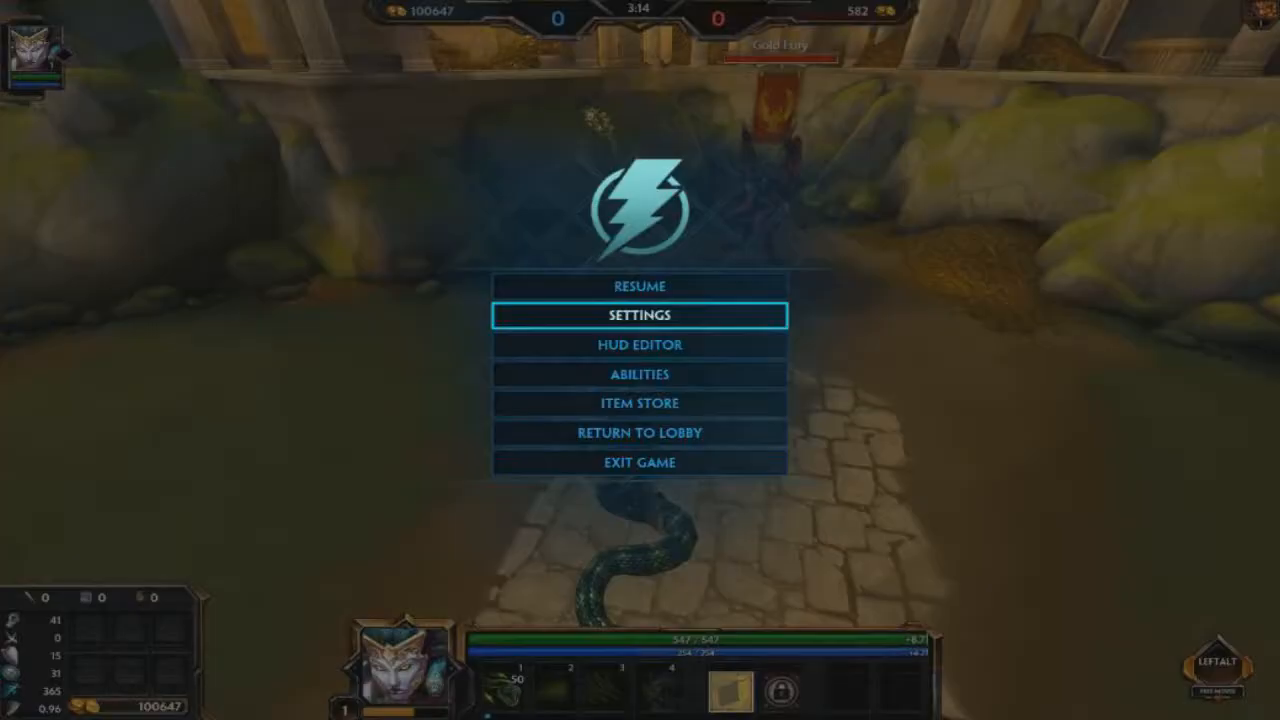
Step: Reopen Smite's settings from the pause menu and view the Audio volume options
{"action": "left_click", "coordinate": [639, 314]}
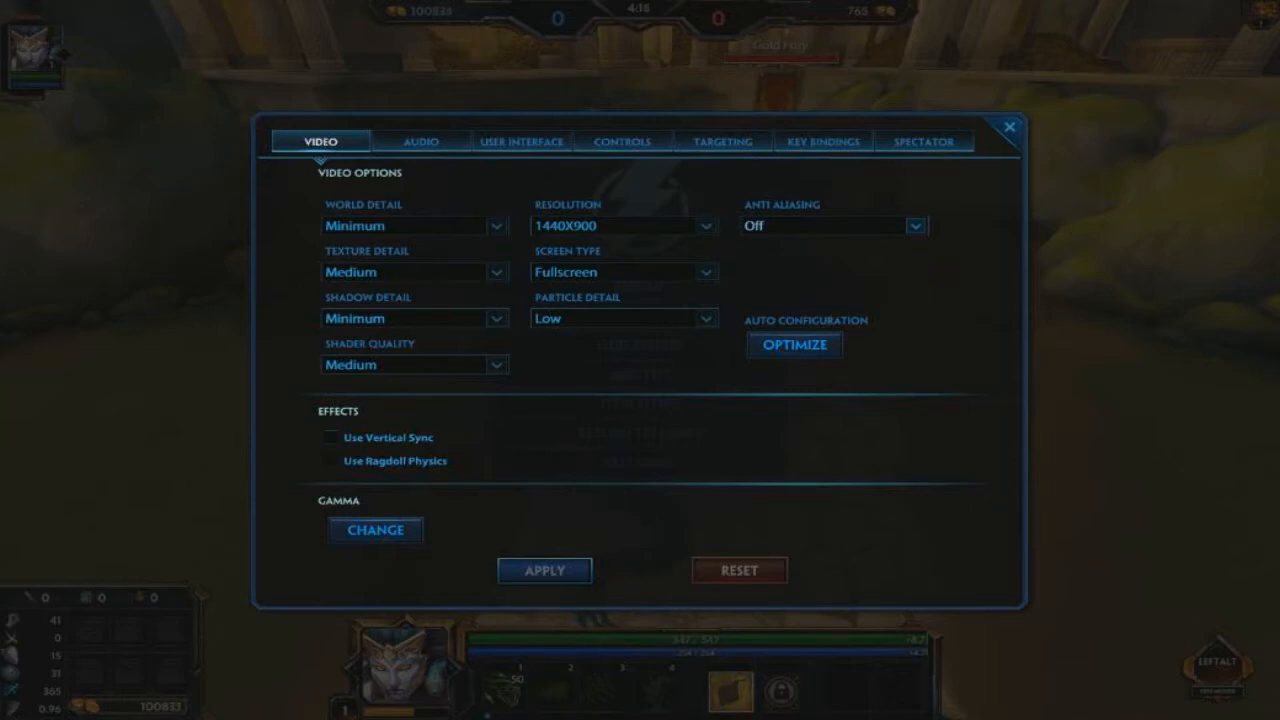
{"action": "left_click", "coordinate": [421, 141]}
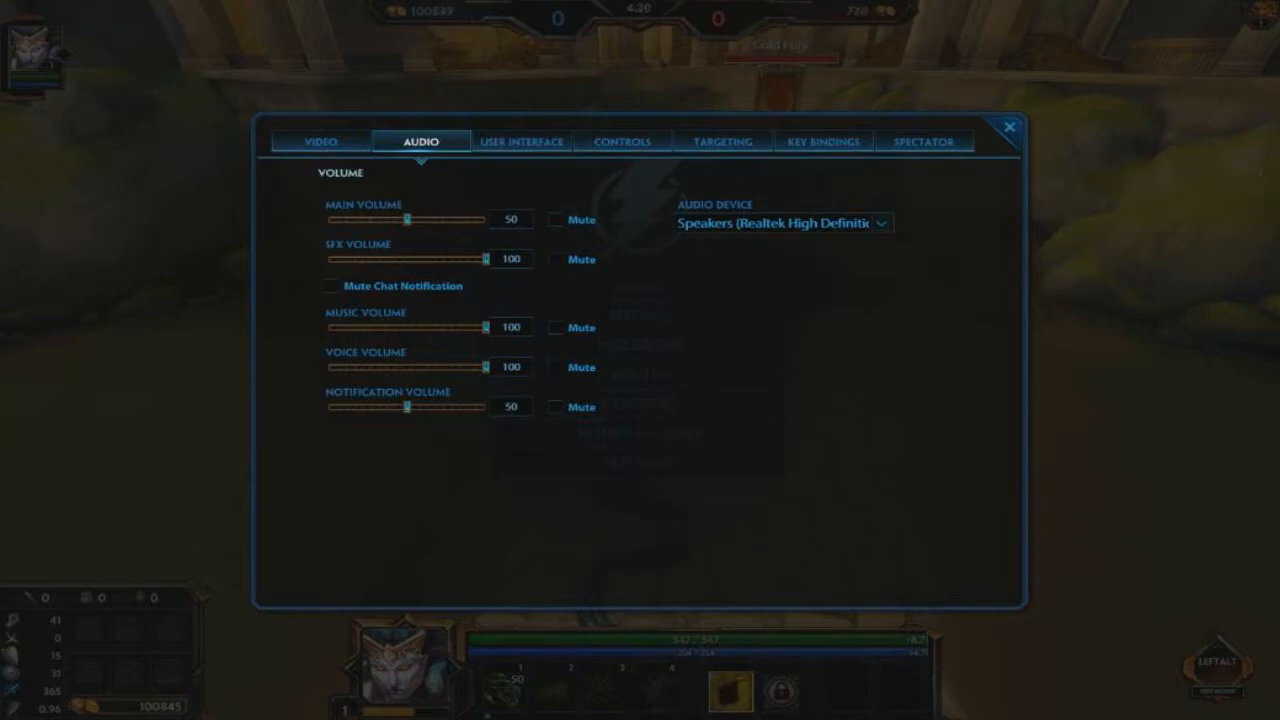
Step: Review User Interface options, dismiss the idle warning, and reopen settings on Controls (sensitivity 9)
{"action": "left_click", "coordinate": [520, 141]}
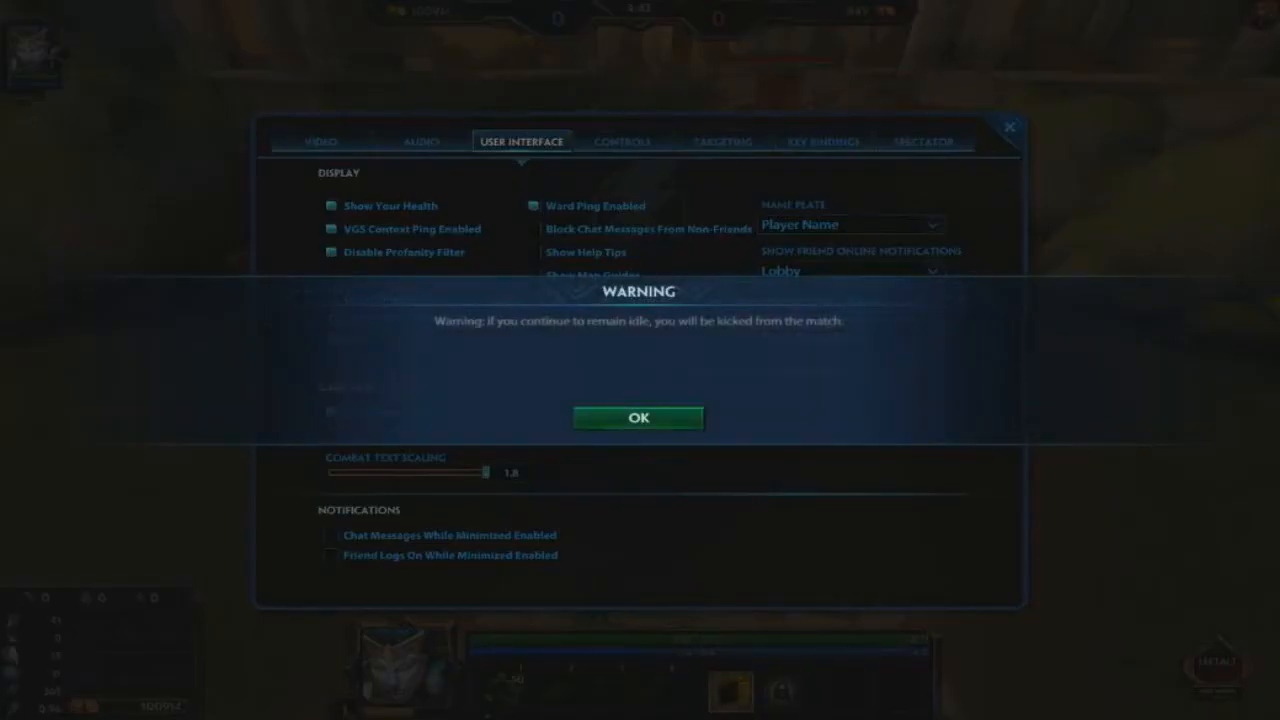
{"action": "left_click", "coordinate": [638, 417]}
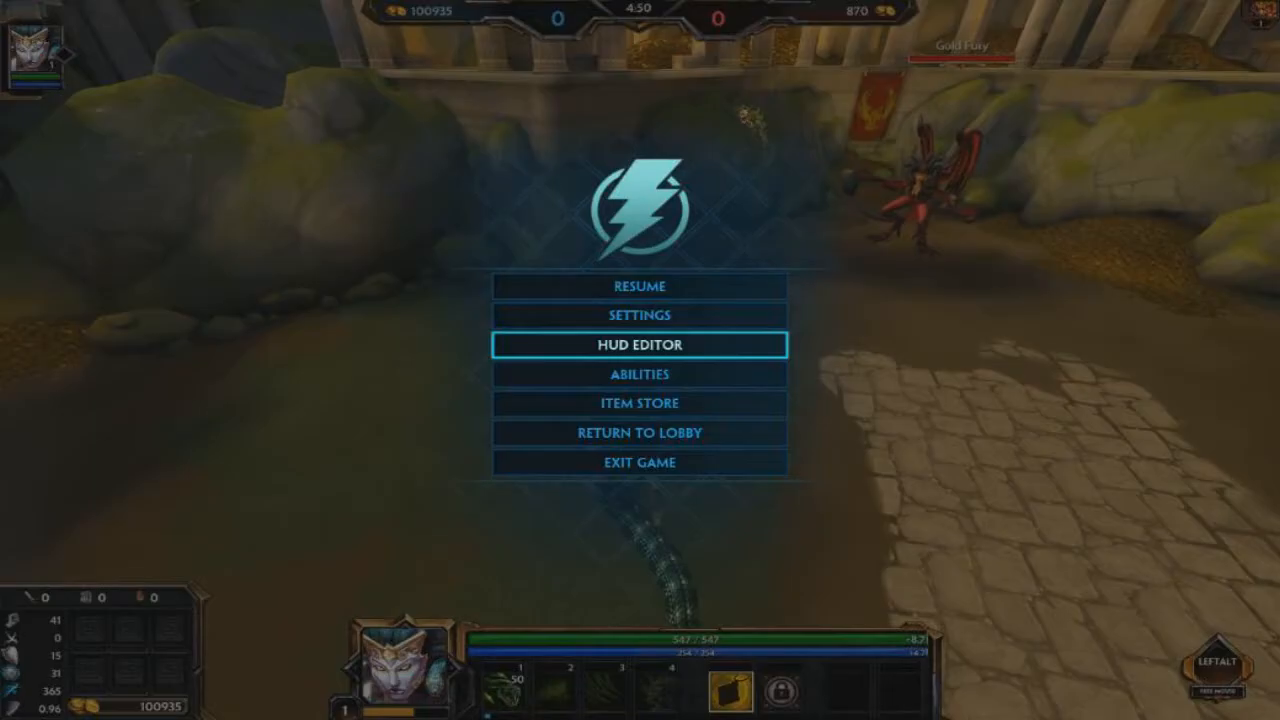
{"action": "left_click", "coordinate": [639, 314]}
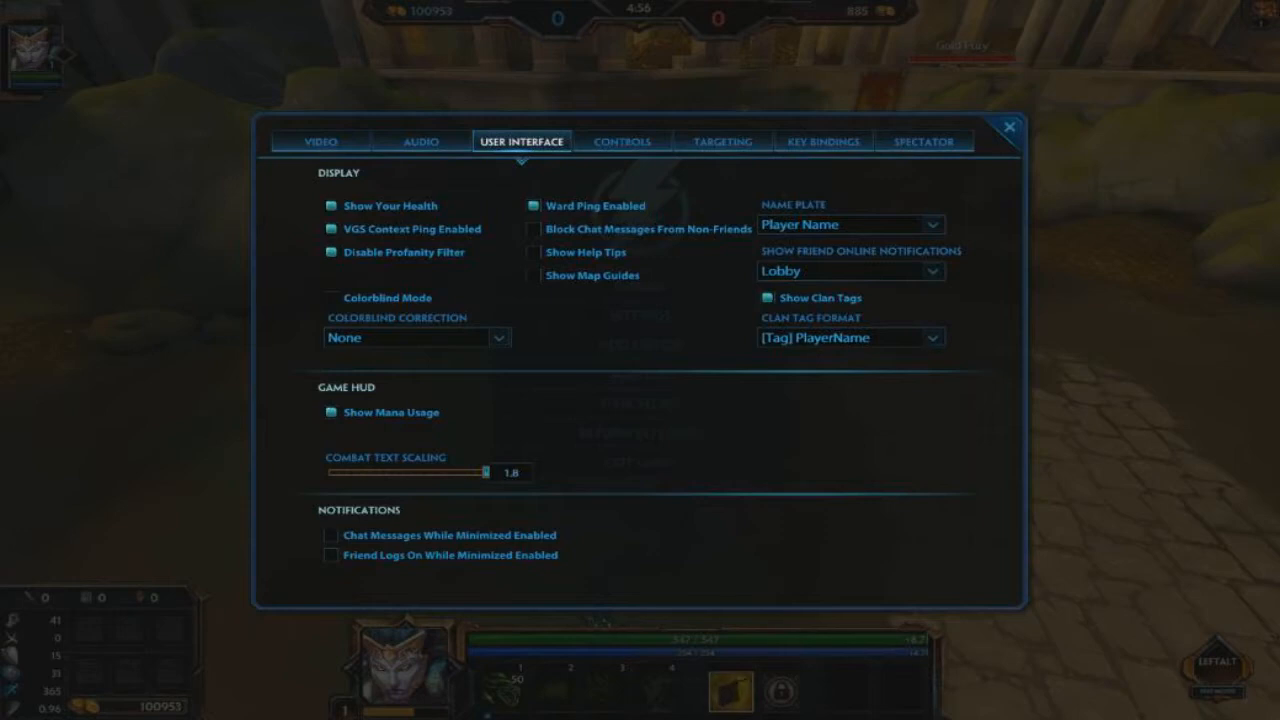
{"action": "left_click", "coordinate": [622, 141]}
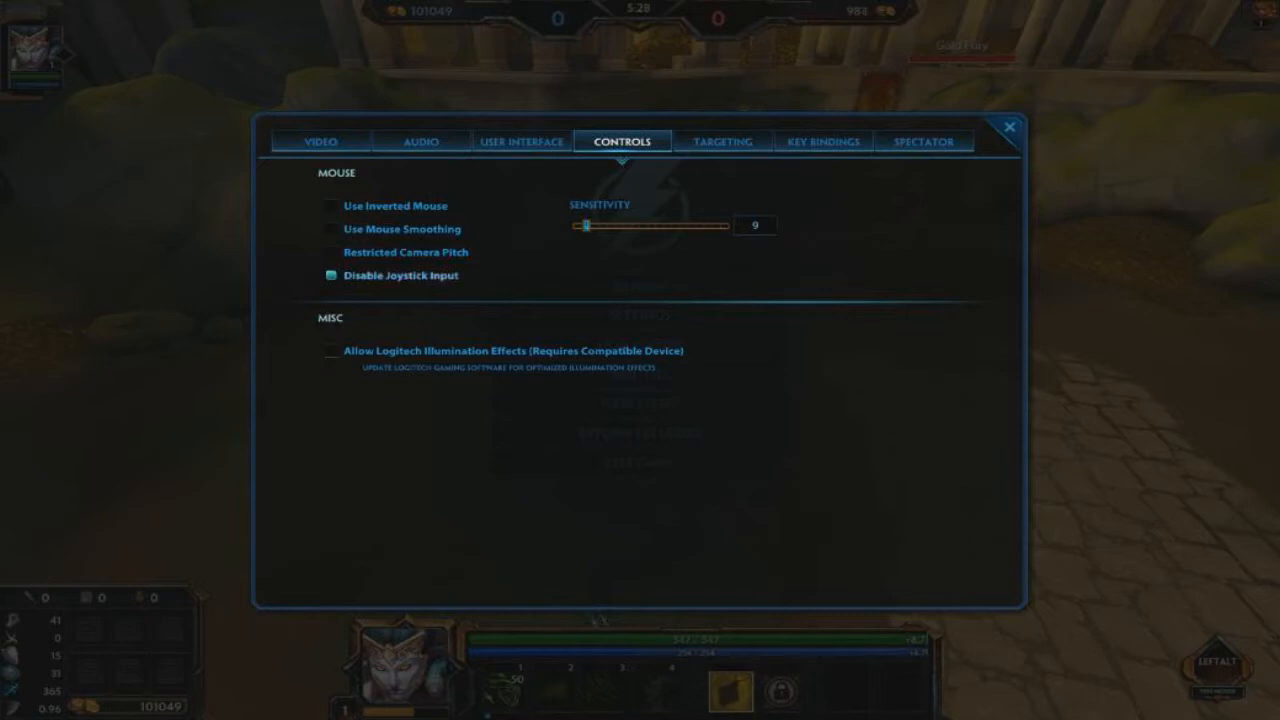
Step: Review the Targeting options and the next tab in Smite's settings
{"action": "left_click", "coordinate": [721, 141]}
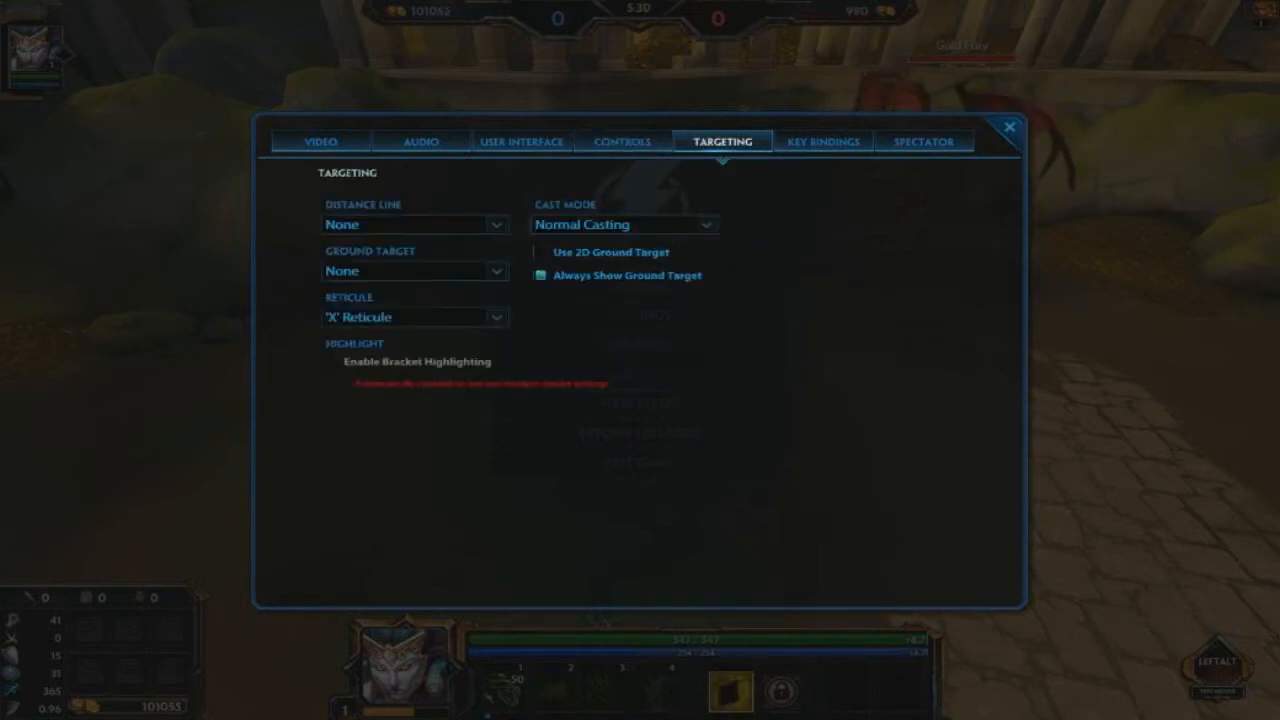
{"action": "left_click", "coordinate": [823, 141]}
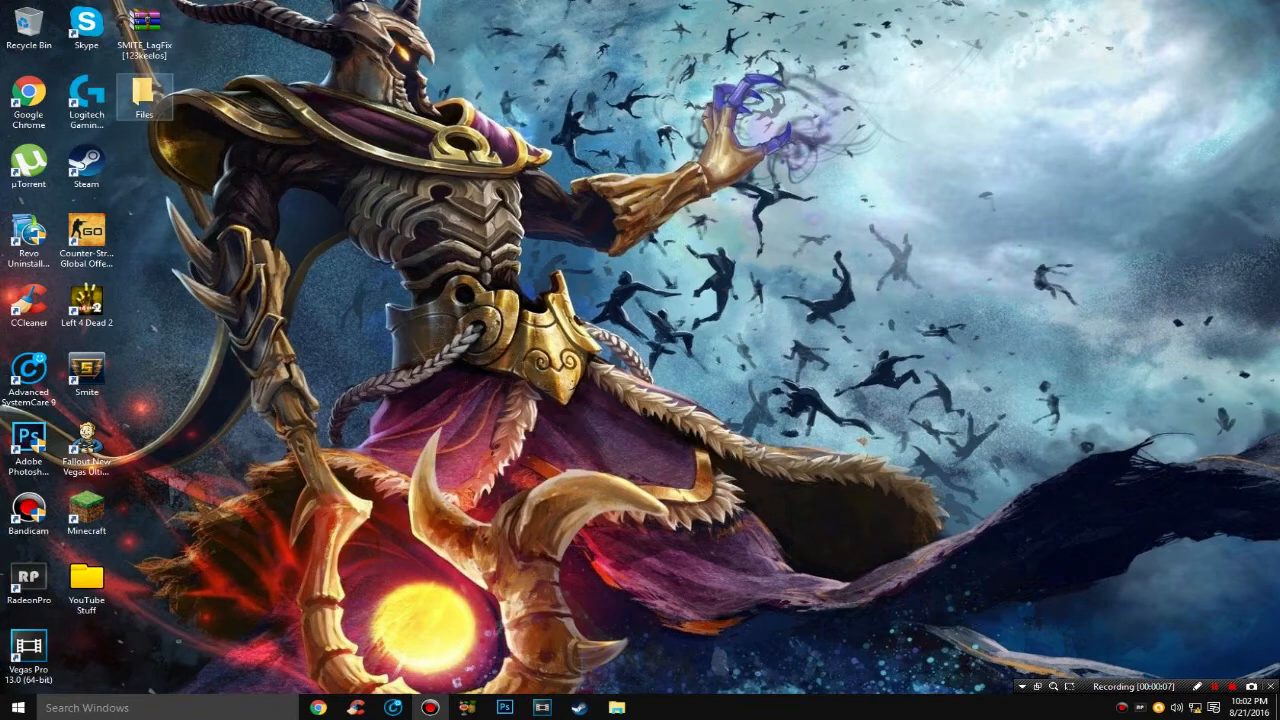
Step: Copy BattleEngine, BattleGame and BattleSystemSettings into Smite\BattleGame\Config, replacing the originals
{"action": "double_click", "coordinate": [144, 97]}
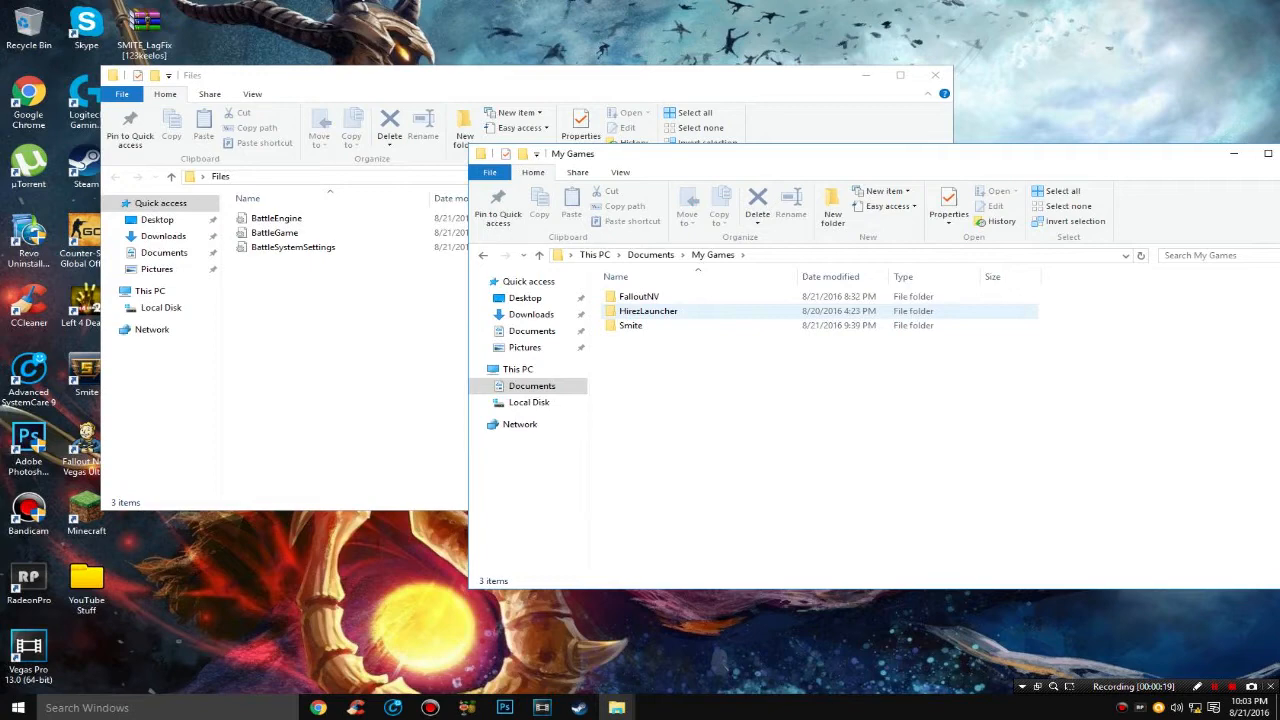
{"action": "left_click", "coordinate": [630, 325]}
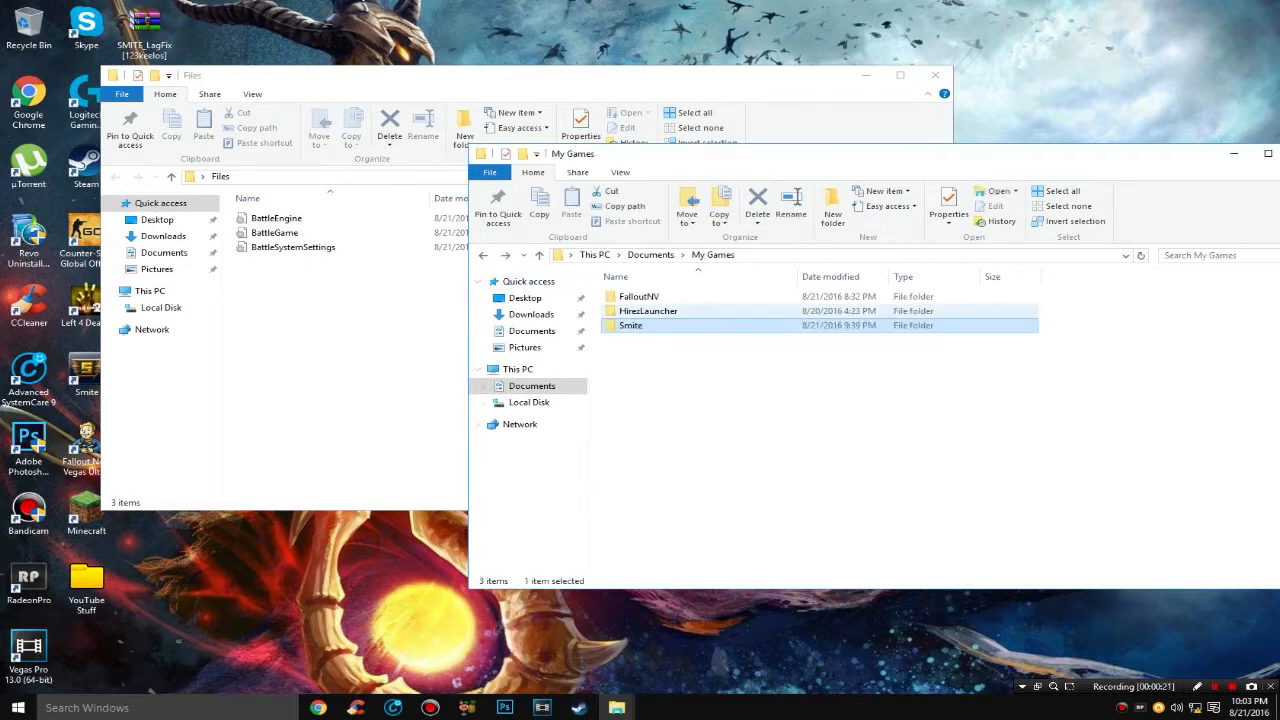
{"action": "double_click", "coordinate": [631, 325]}
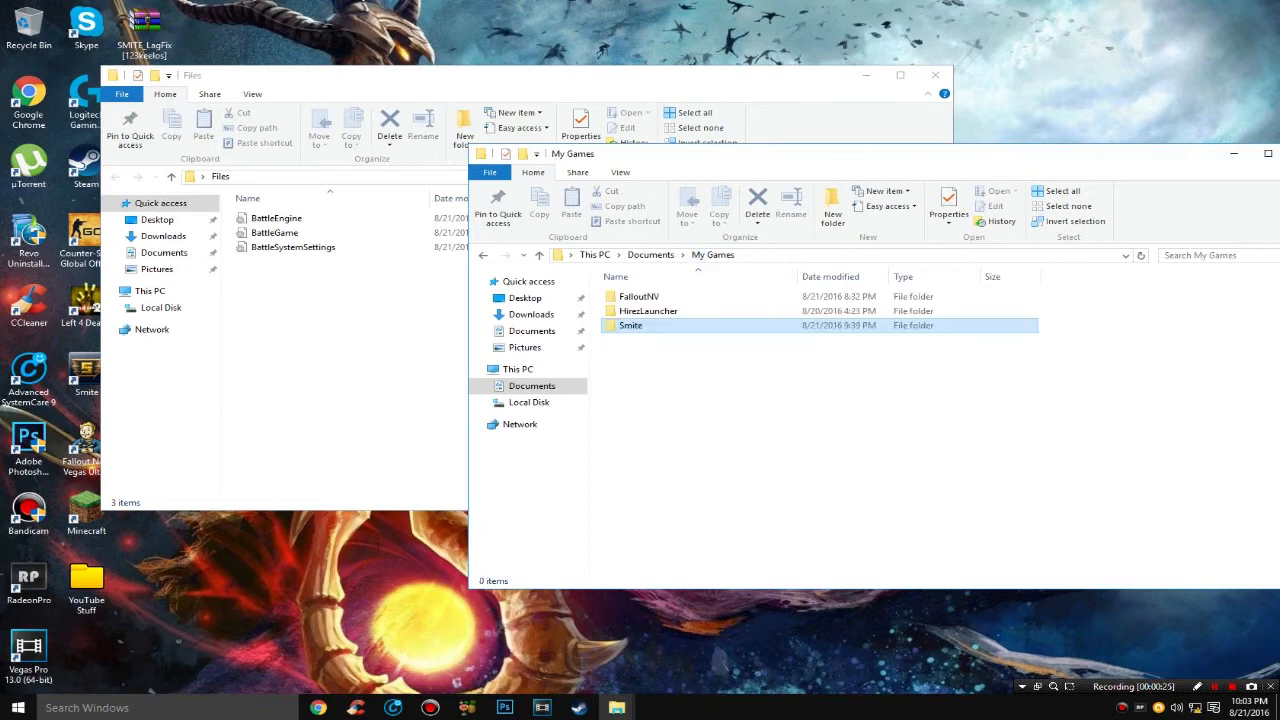
{"action": "left_click", "coordinate": [648, 311]}
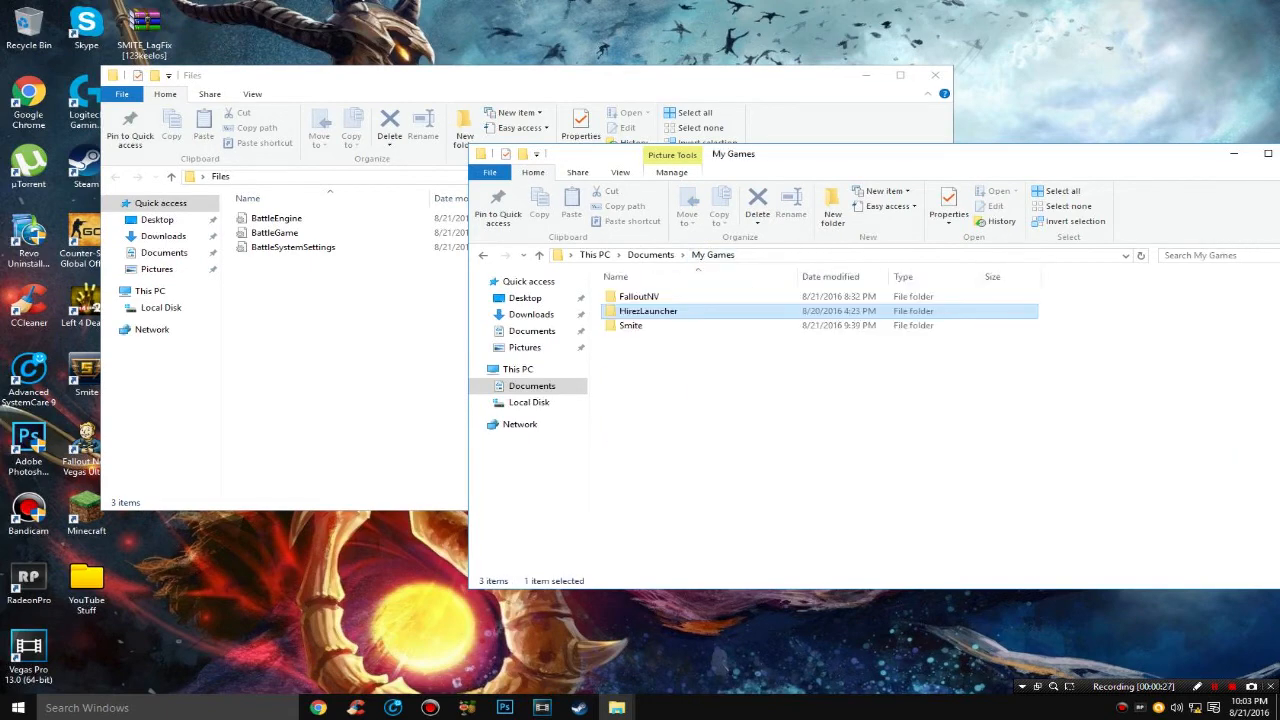
{"action": "double_click", "coordinate": [630, 325]}
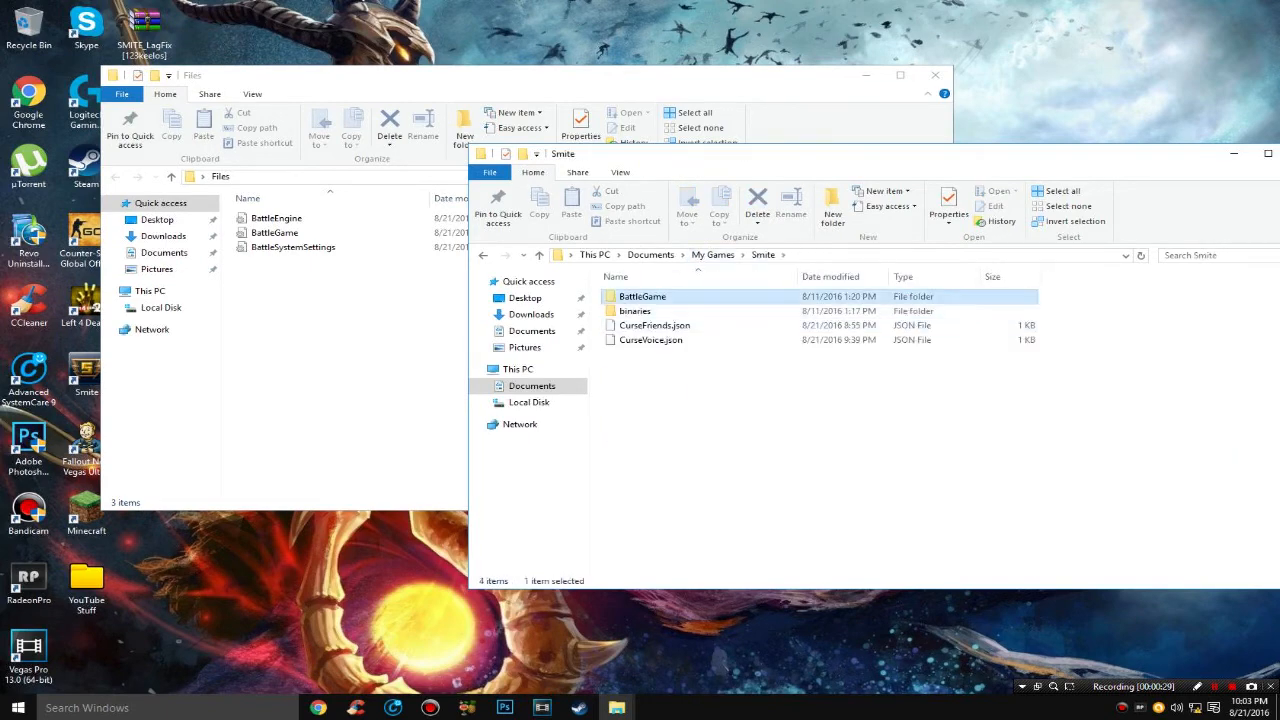
{"action": "double_click", "coordinate": [641, 296]}
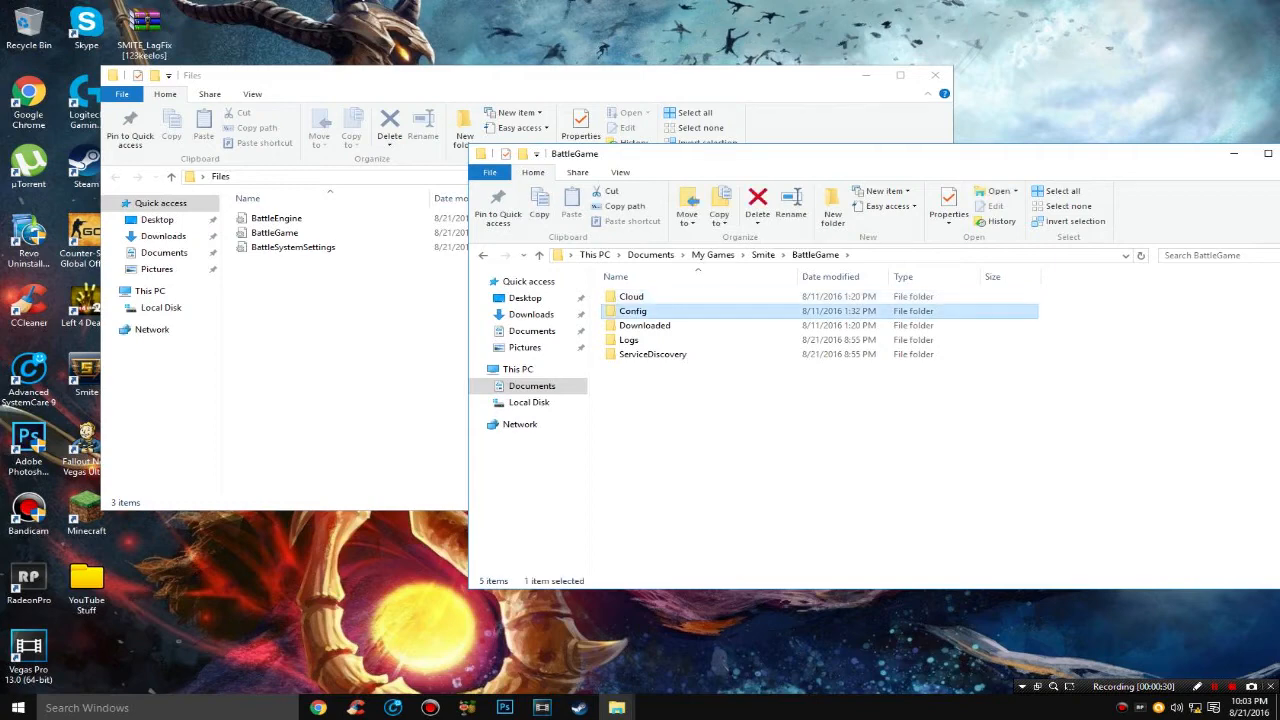
{"action": "double_click", "coordinate": [632, 311]}
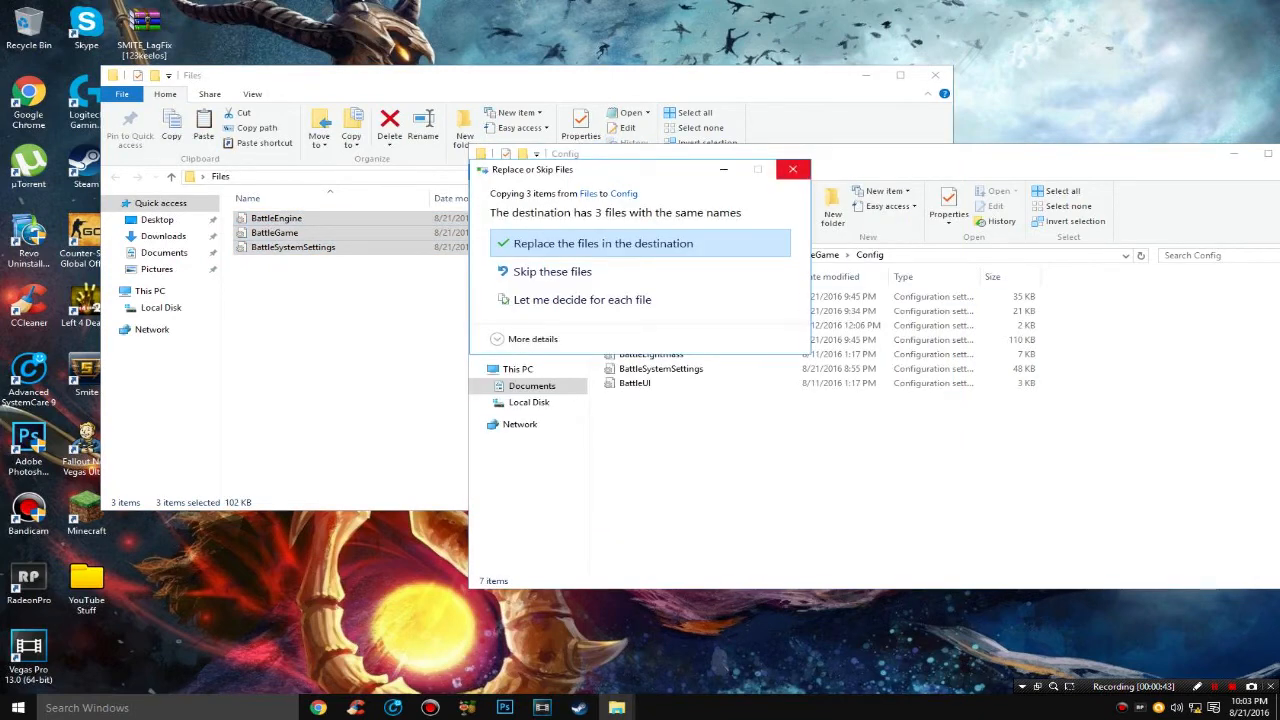
{"action": "left_click", "coordinate": [603, 243]}
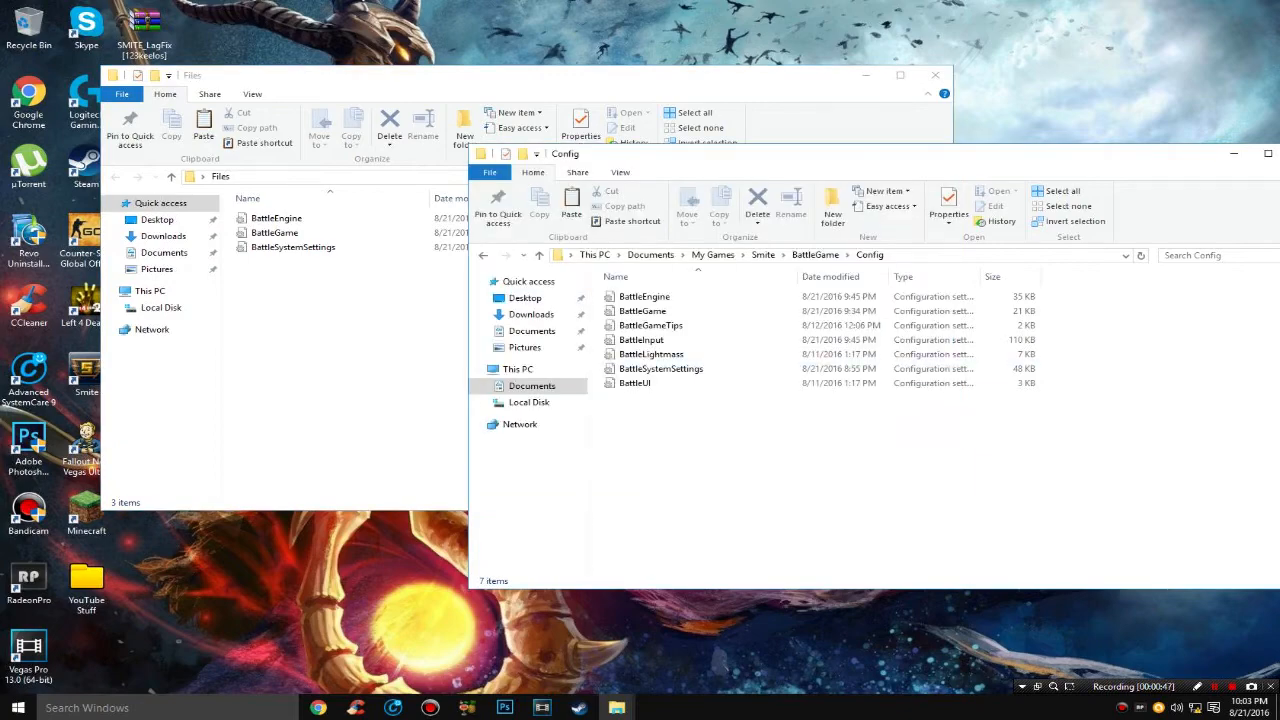
{"action": "double_click", "coordinate": [660, 368]}
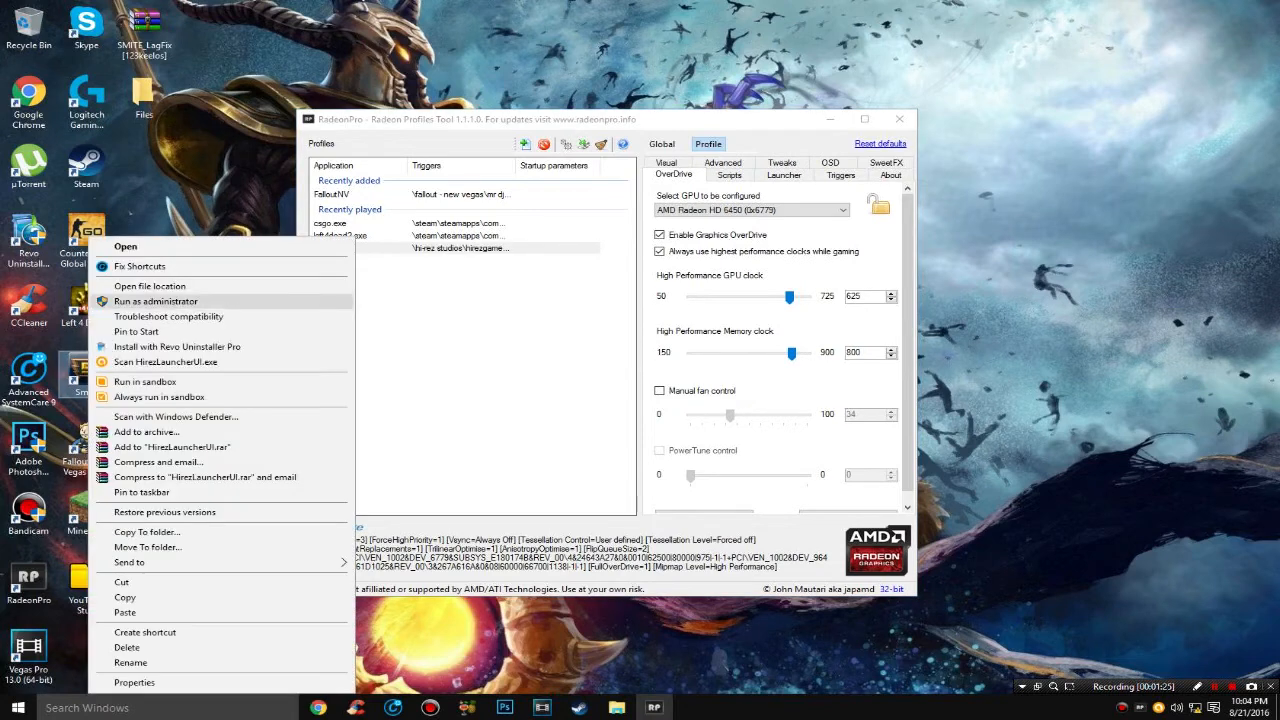
Step: Edit the Smite.exe profile's program path, browsing to Smite's Binaries\Win32 folder
{"action": "left_click", "coordinate": [149, 285]}
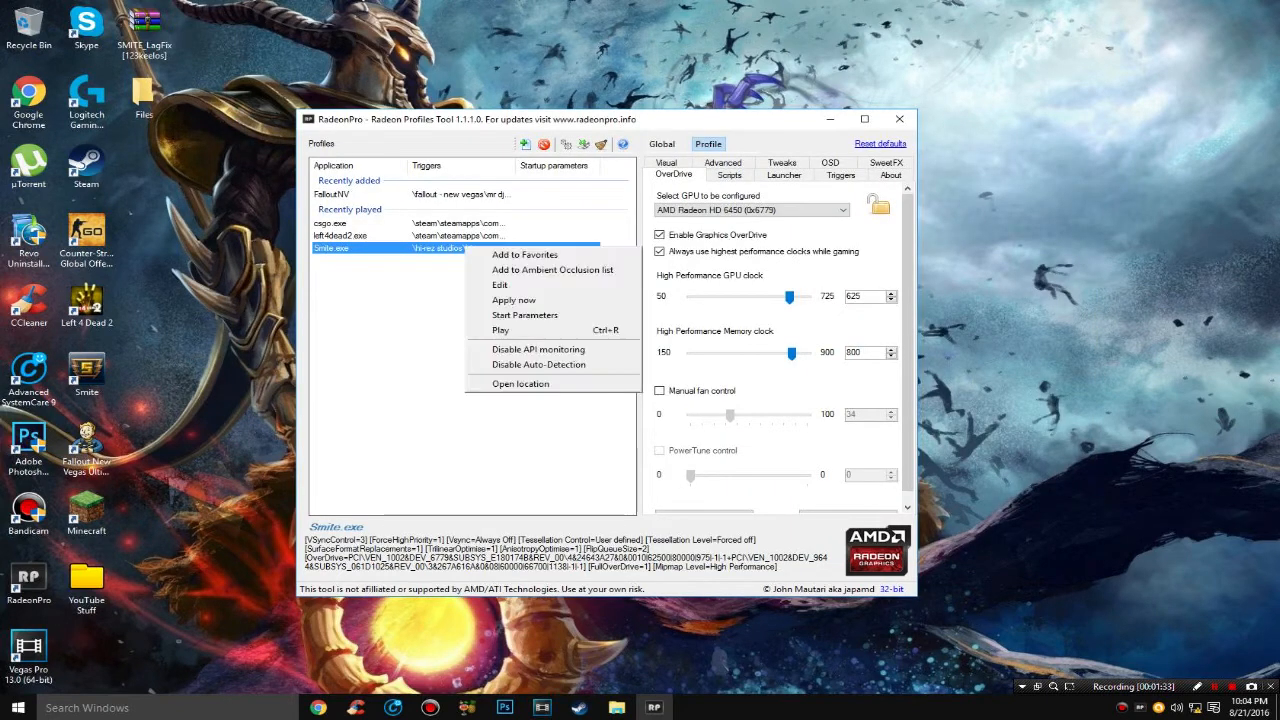
{"action": "left_click", "coordinate": [500, 284]}
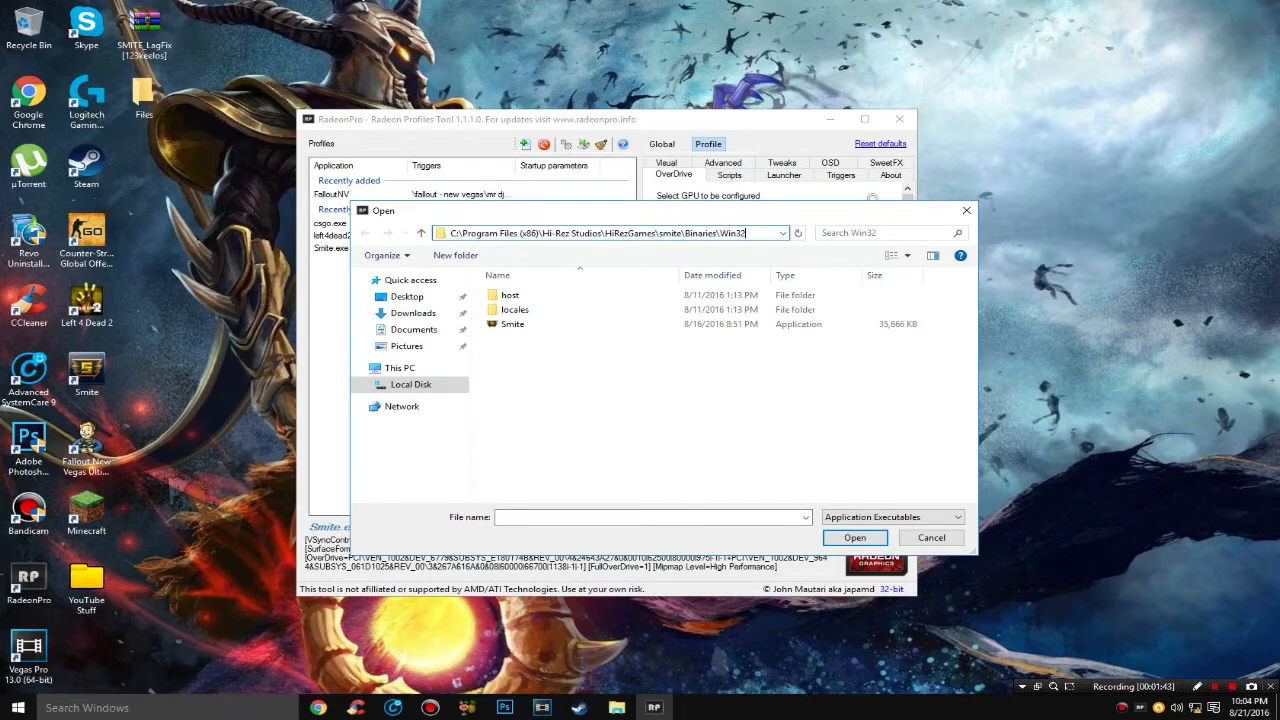
{"action": "left_click", "coordinate": [610, 232]}
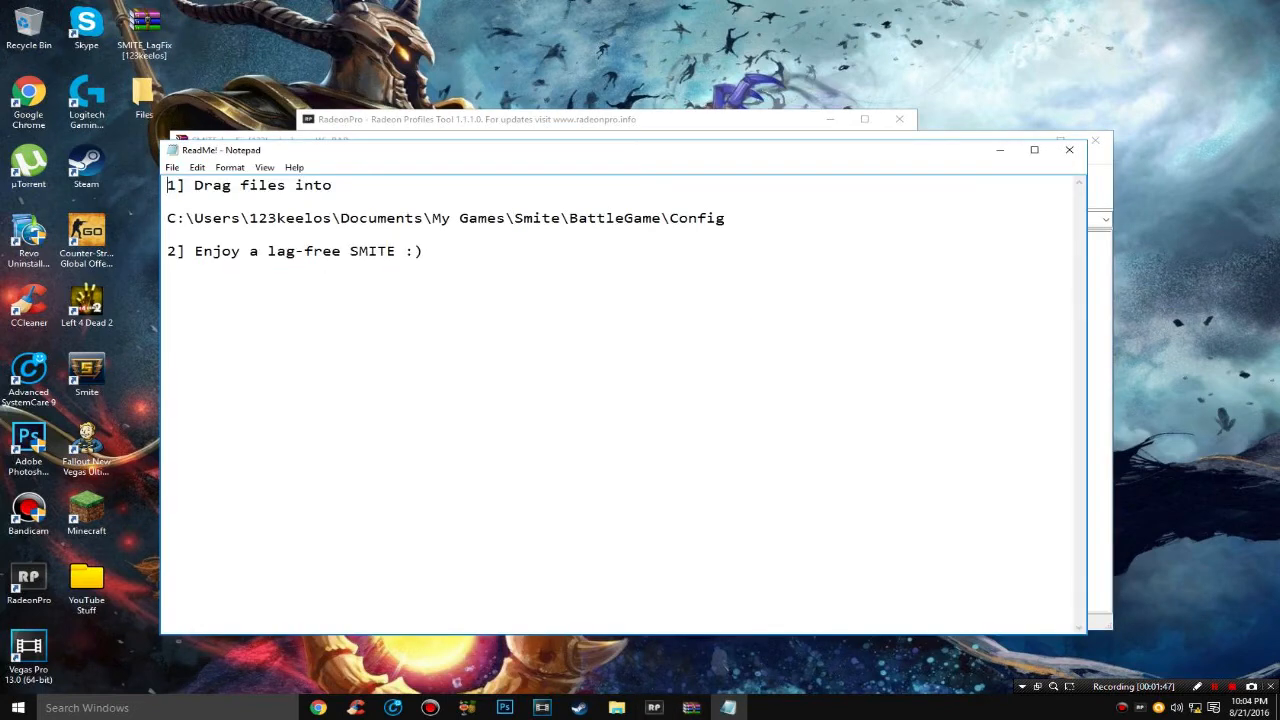
Step: Select the Smite executable in Win32 and confirm it for the Smite.exe profile
{"action": "type", "text": "S"}
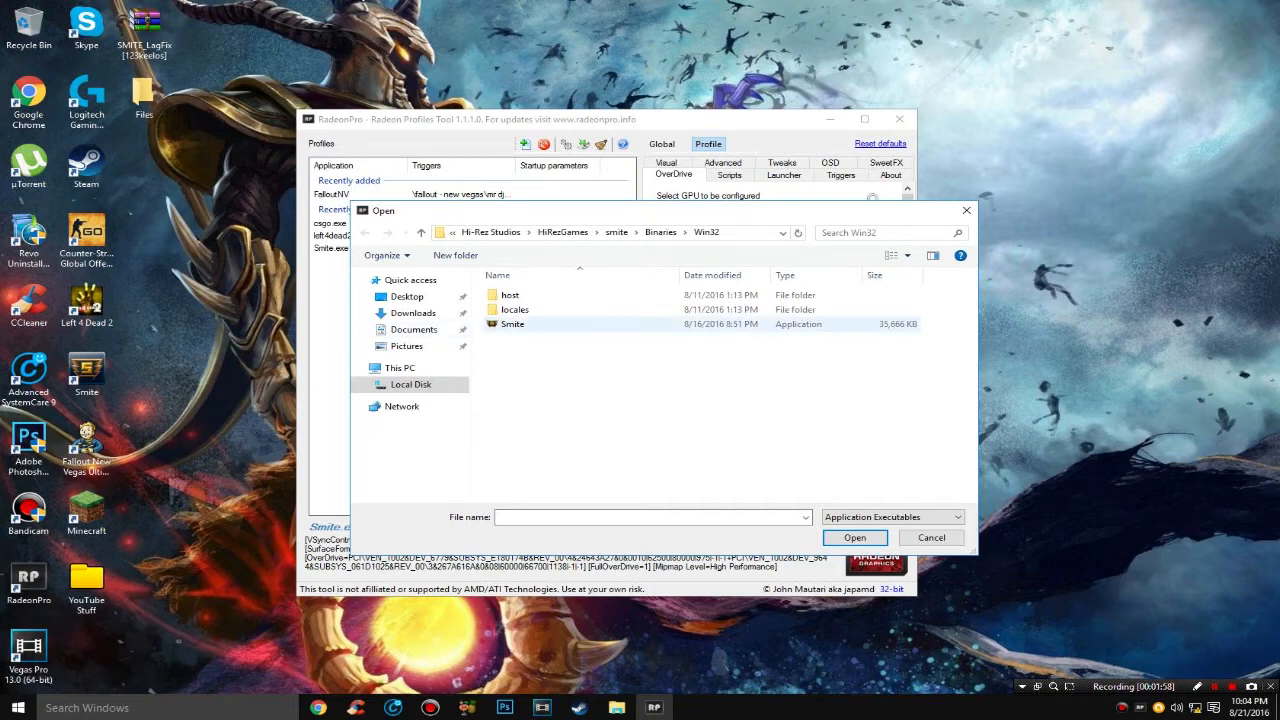
{"action": "left_click", "coordinate": [512, 324]}
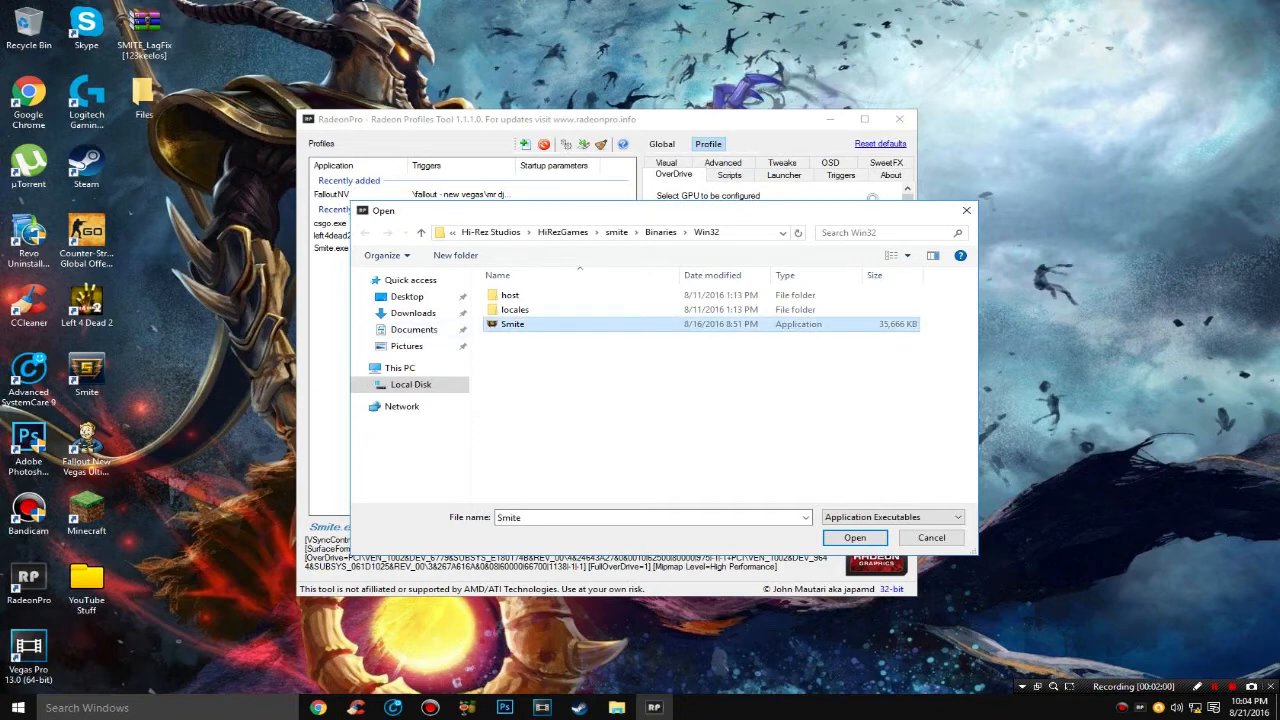
{"action": "left_click", "coordinate": [854, 537]}
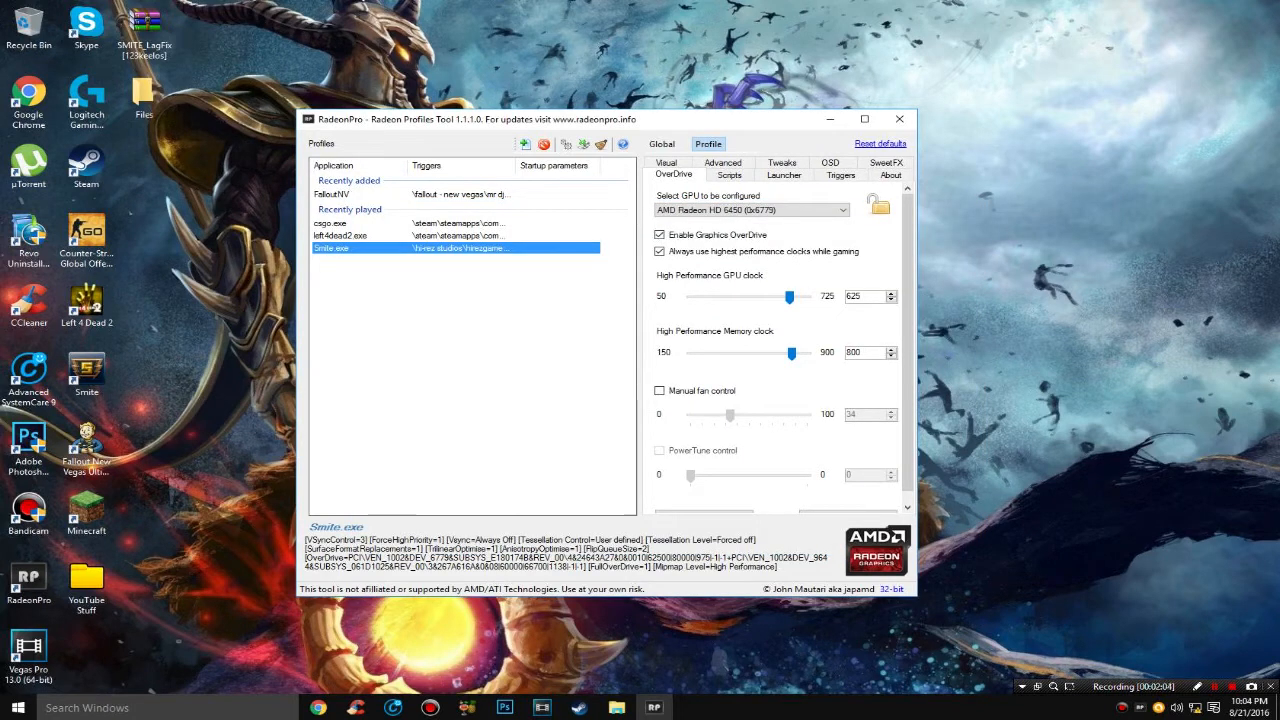
Step: Check the Smite profile's Tessellation and VSync Visual settings, then view its Advanced settings
{"action": "left_click", "coordinate": [665, 162]}
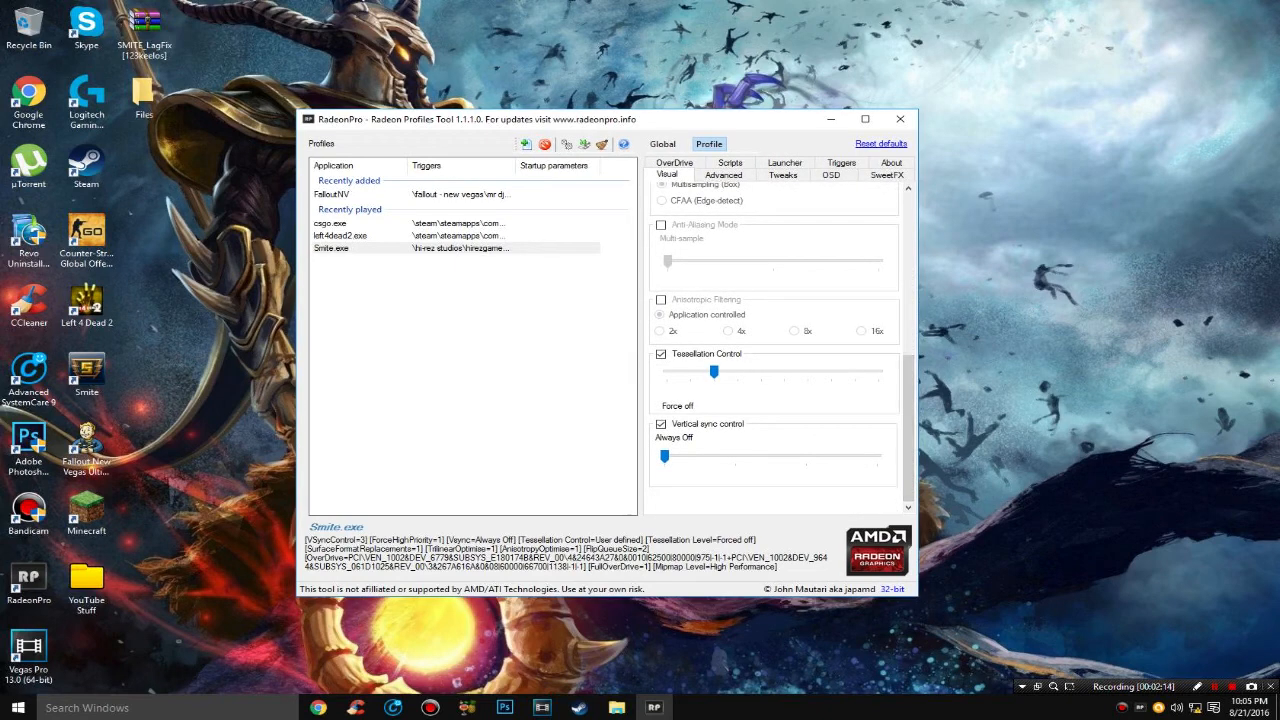
{"action": "left_click", "coordinate": [723, 174]}
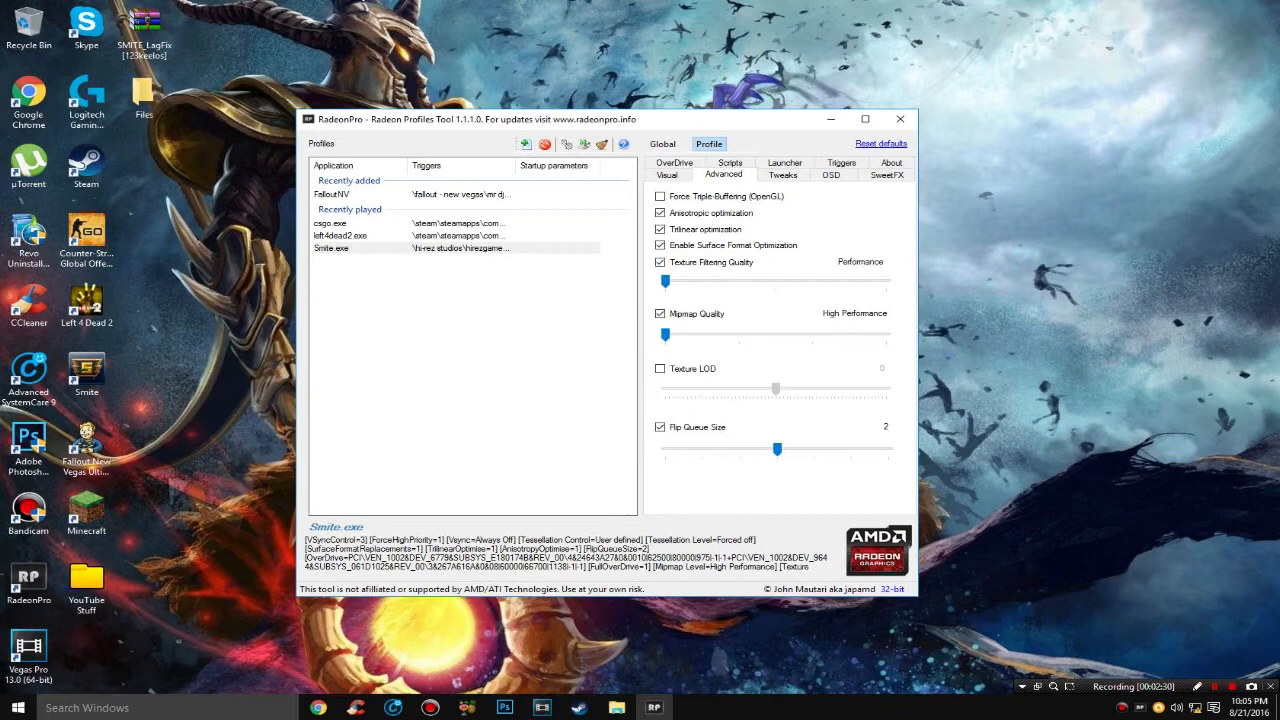
Step: Slide Texture Filtering Quality to High Quality and back to Performance, then view Tweaks
{"action": "left_click_drag", "start_coordinate": [665, 281], "coordinate": [885, 281]}
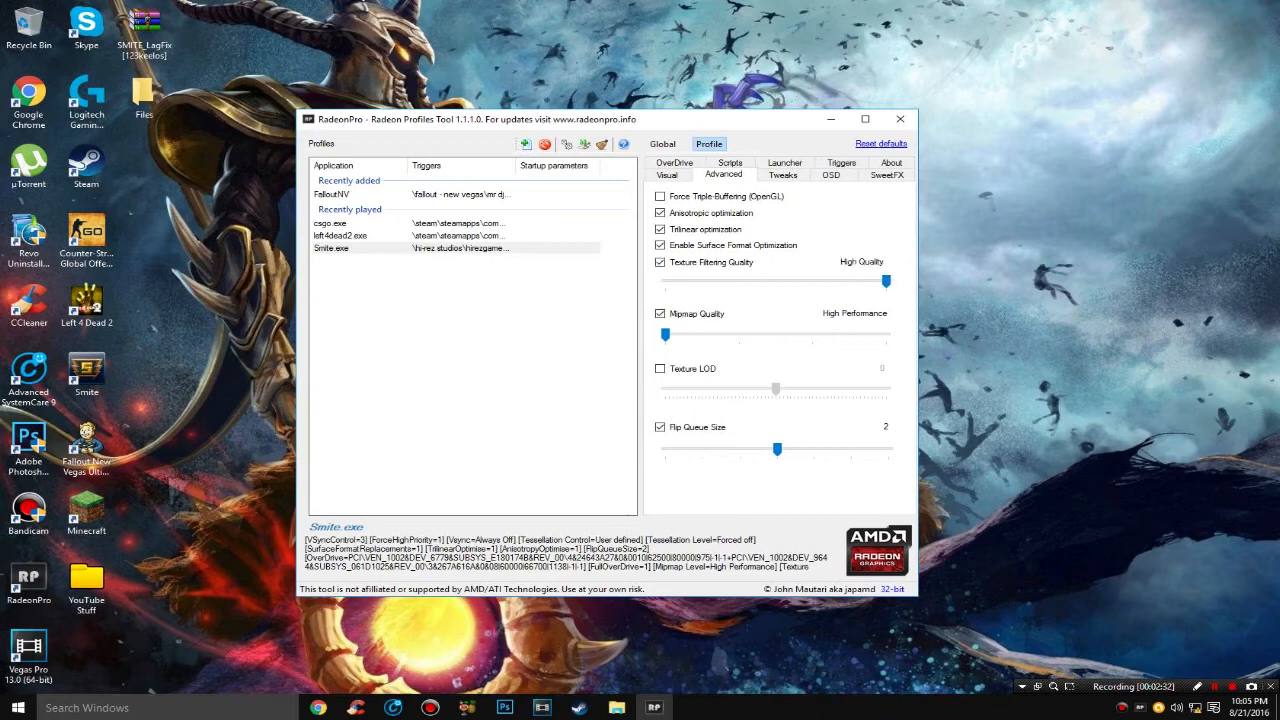
{"action": "left_click_drag", "start_coordinate": [884, 282], "coordinate": [660, 282]}
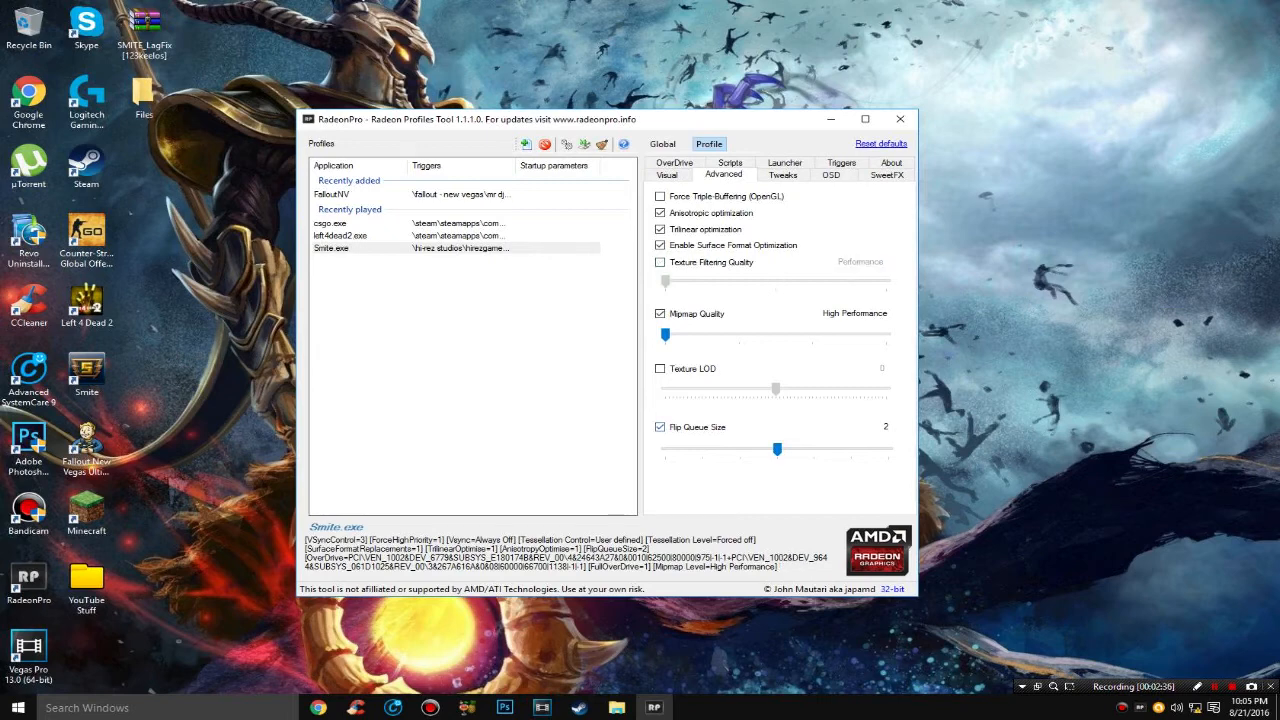
{"action": "mouse_move", "coordinate": [777, 448]}
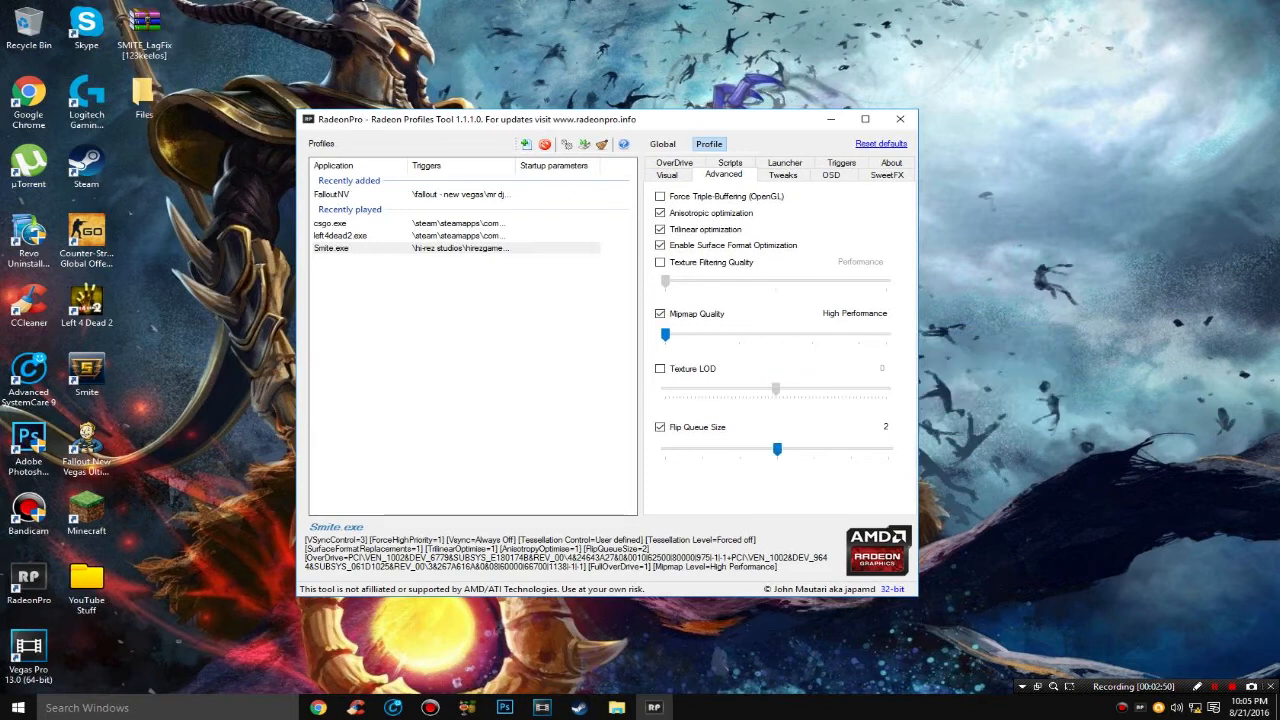
{"action": "left_click", "coordinate": [783, 174]}
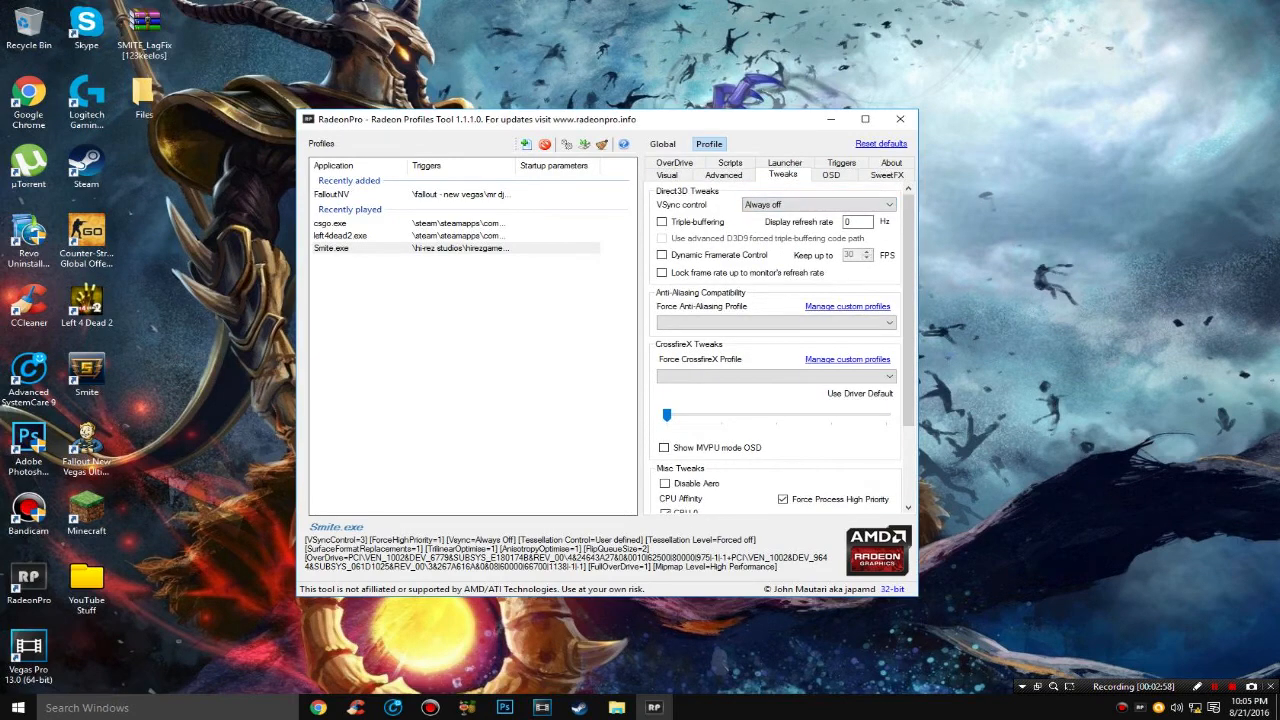
{"action": "scroll", "scroll_direction": "down", "scroll_amount": 3}
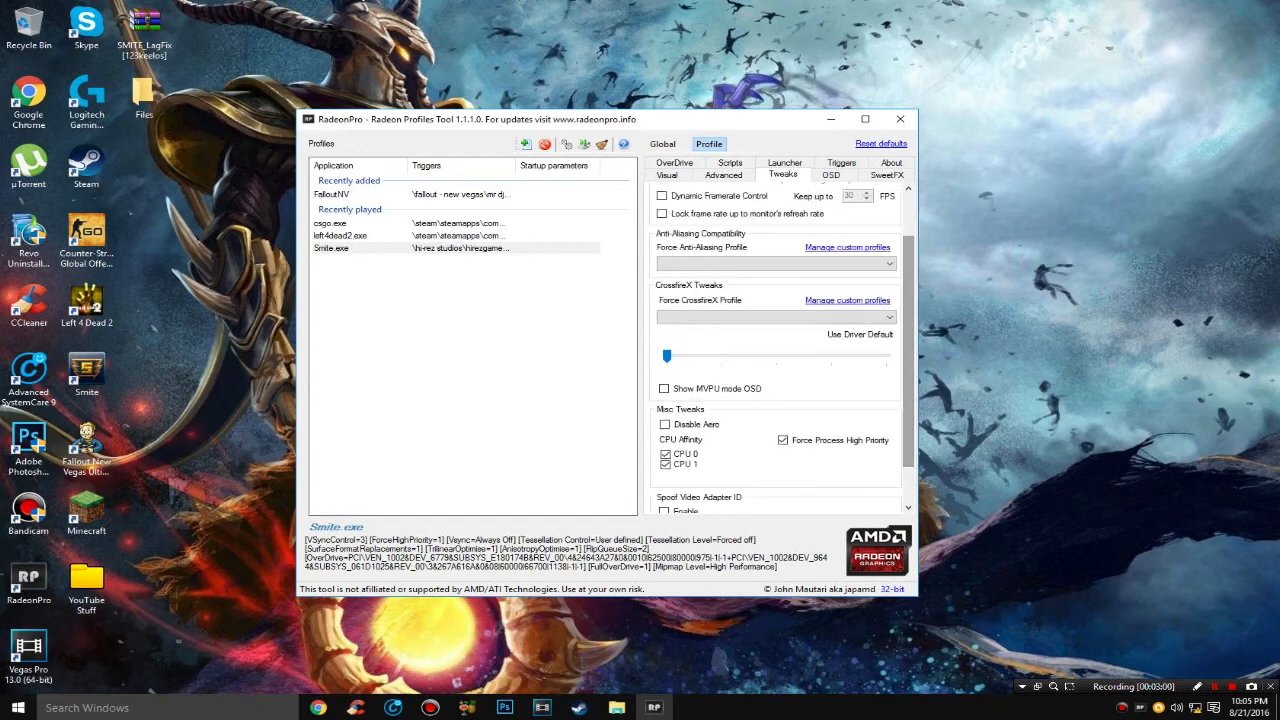
{"action": "scroll", "scroll_direction": "down", "scroll_amount": 3}
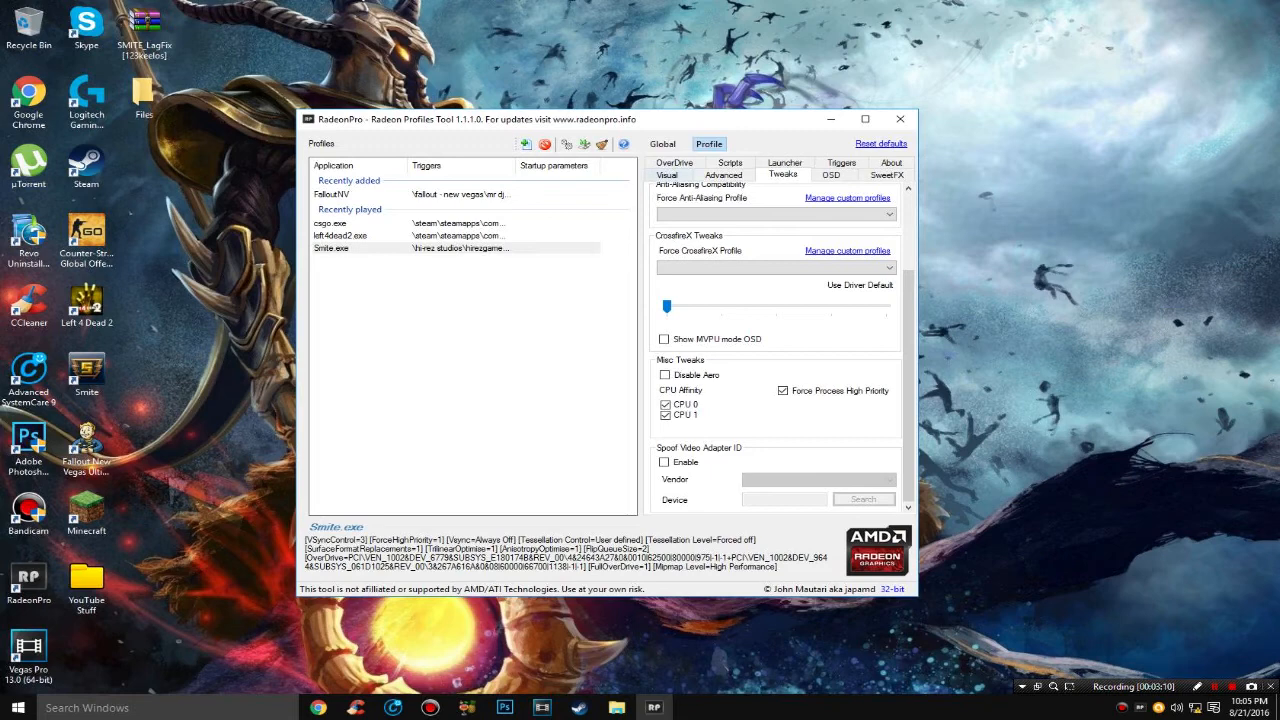
Step: Show the Smite profile's OverDrive settings: Radeon HD 6450, GPU clock 625, memory clock 800
{"action": "left_click", "coordinate": [674, 173]}
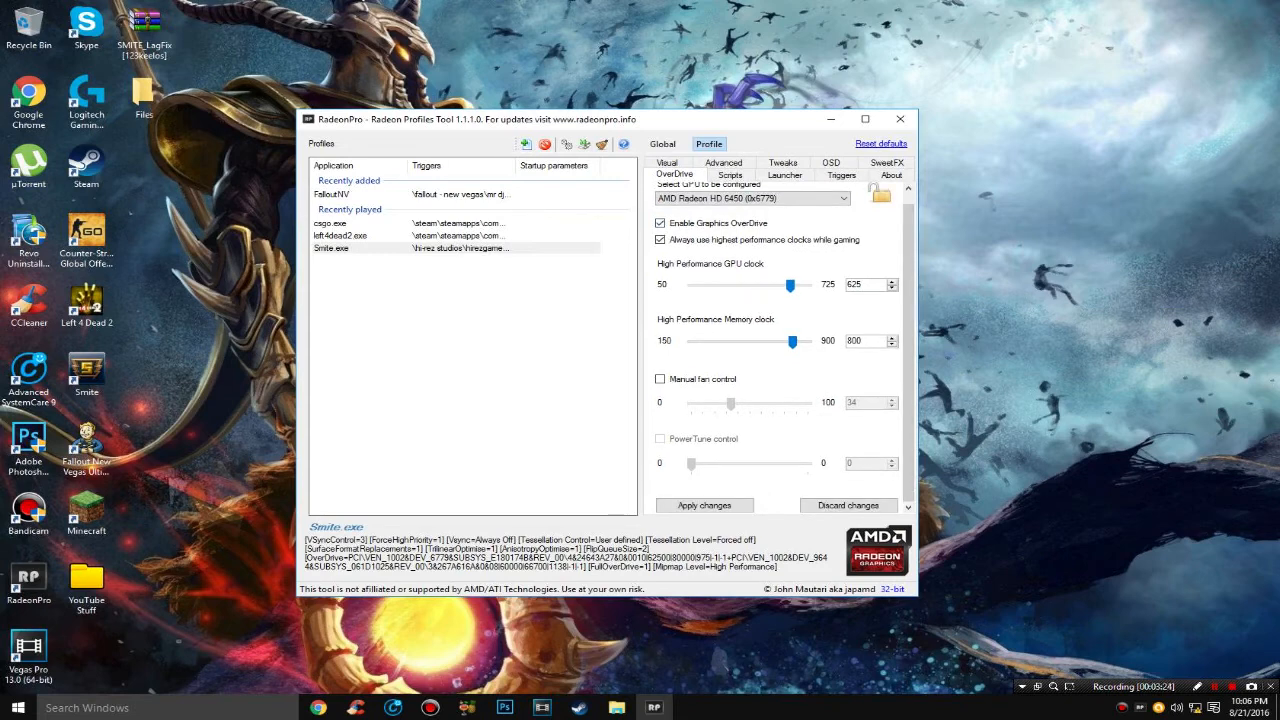
{"action": "mouse_move", "coordinate": [566, 144]}
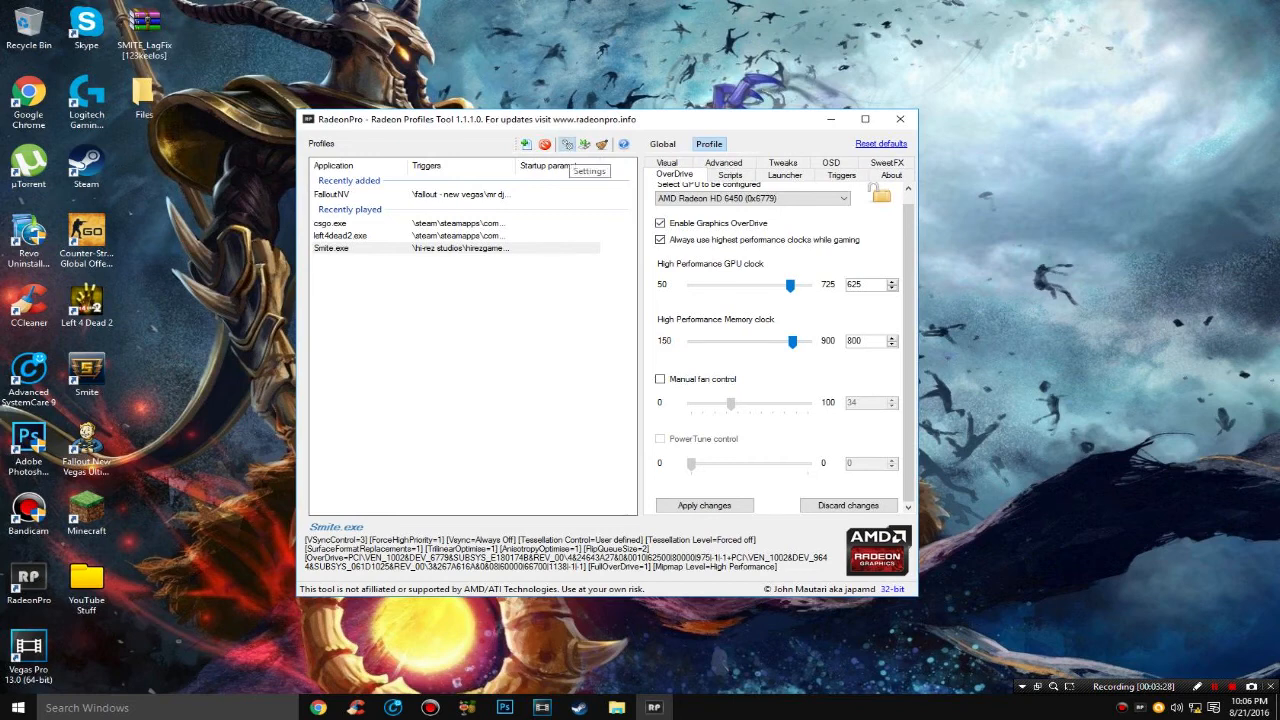
Step: Browse RadeonPro's screenshot, FPS counter, benchmarking, ambient occlusion and SweetFX settings pages
{"action": "left_click", "coordinate": [589, 171]}
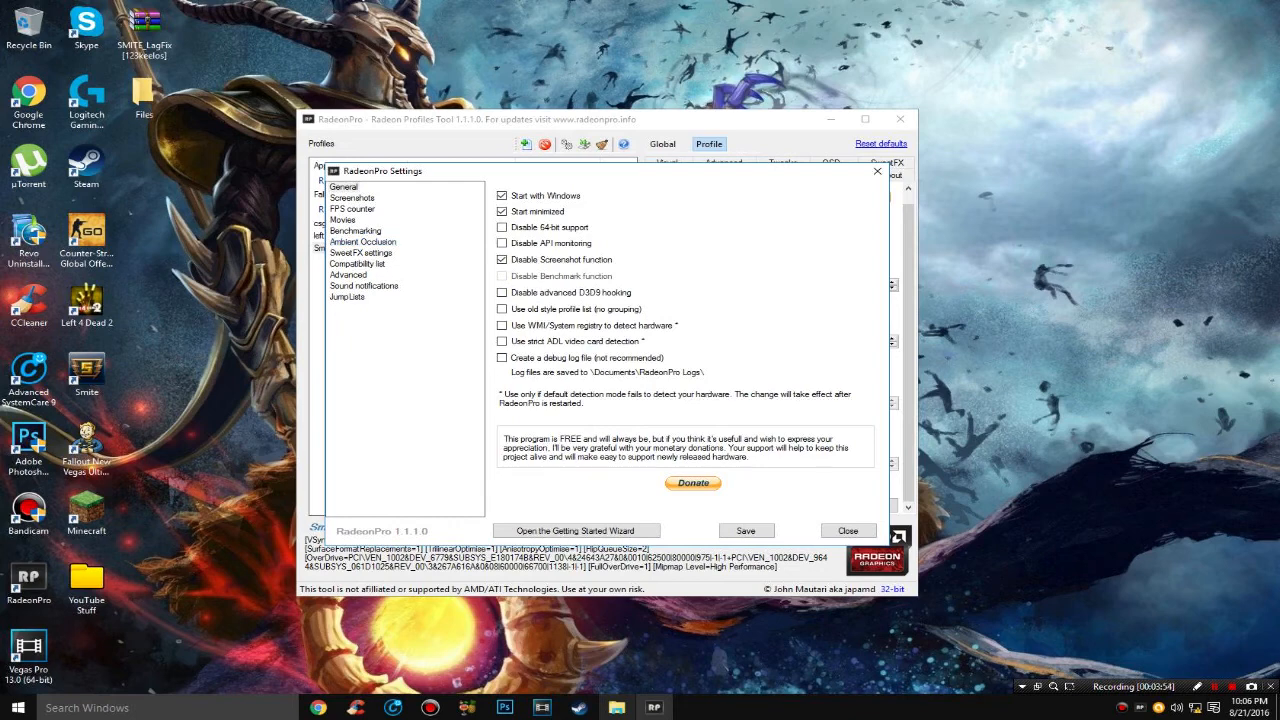
{"action": "left_click", "coordinate": [351, 197]}
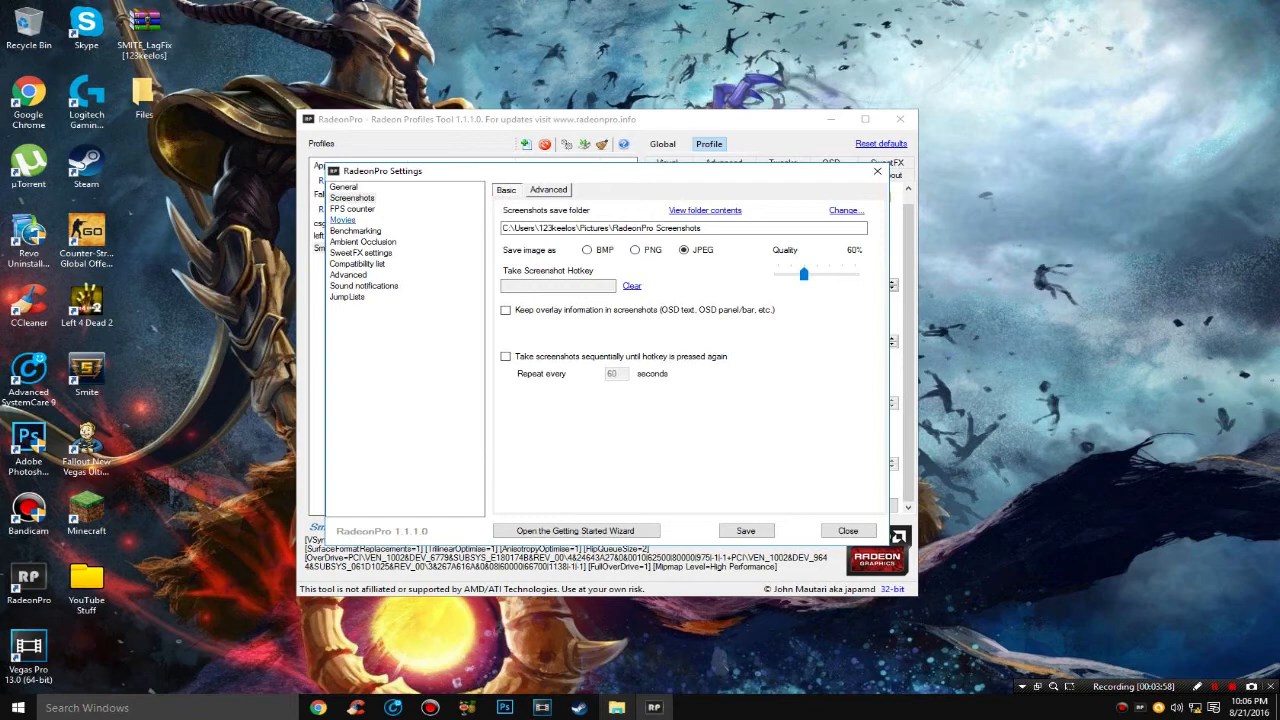
{"action": "left_click", "coordinate": [352, 208]}
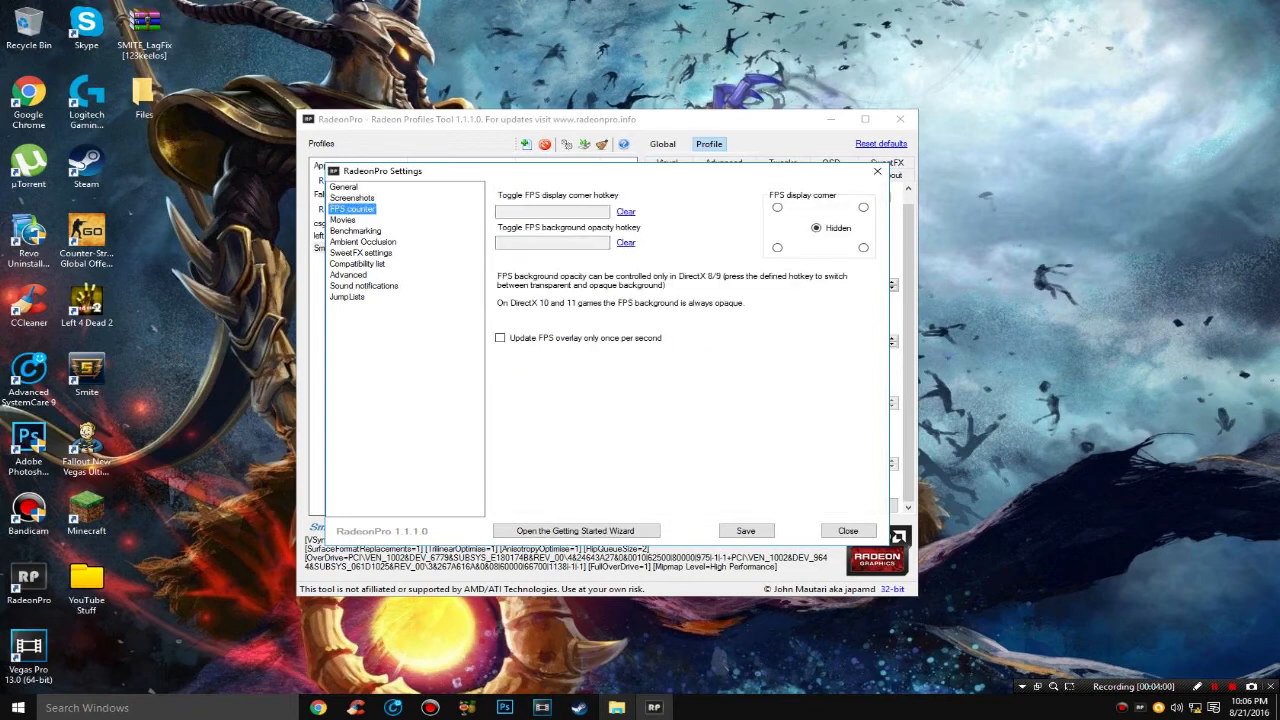
{"action": "left_click", "coordinate": [355, 231]}
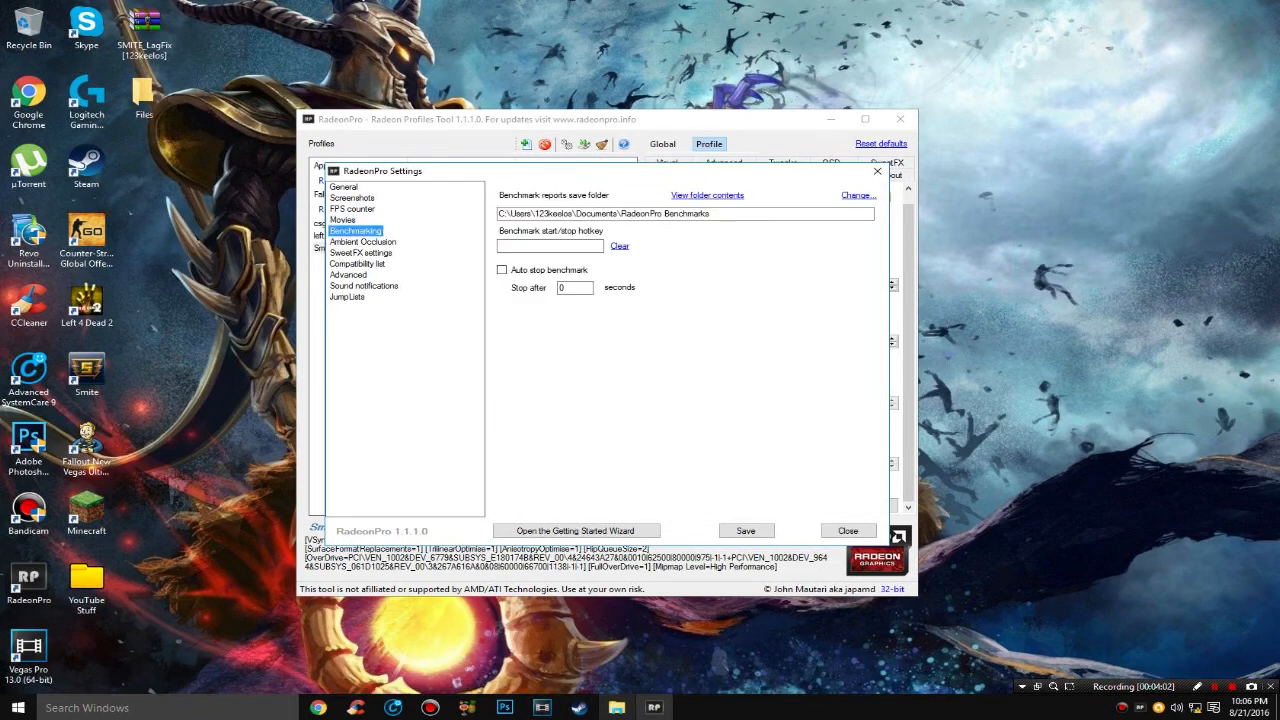
{"action": "left_click", "coordinate": [358, 263]}
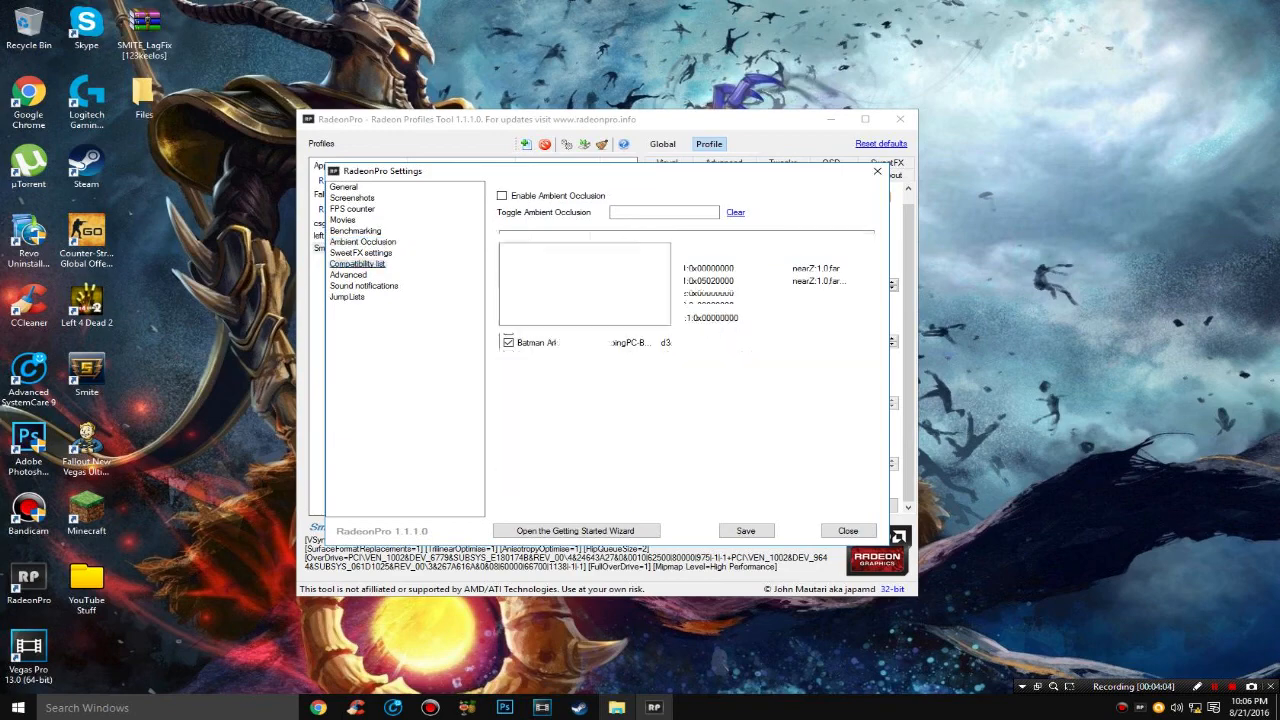
{"action": "left_click", "coordinate": [361, 252]}
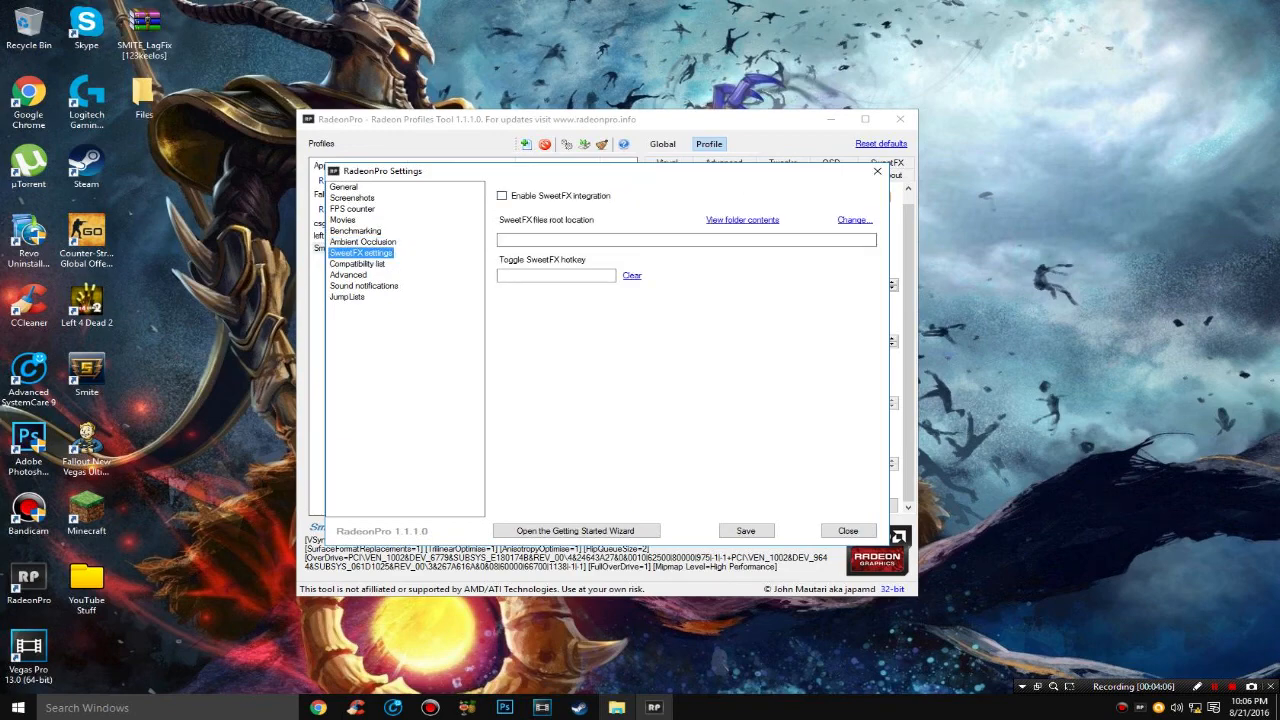
Step: Review the advanced, sound notification and jump list pages, then save settings and exit RadeonPro
{"action": "left_click", "coordinate": [347, 274]}
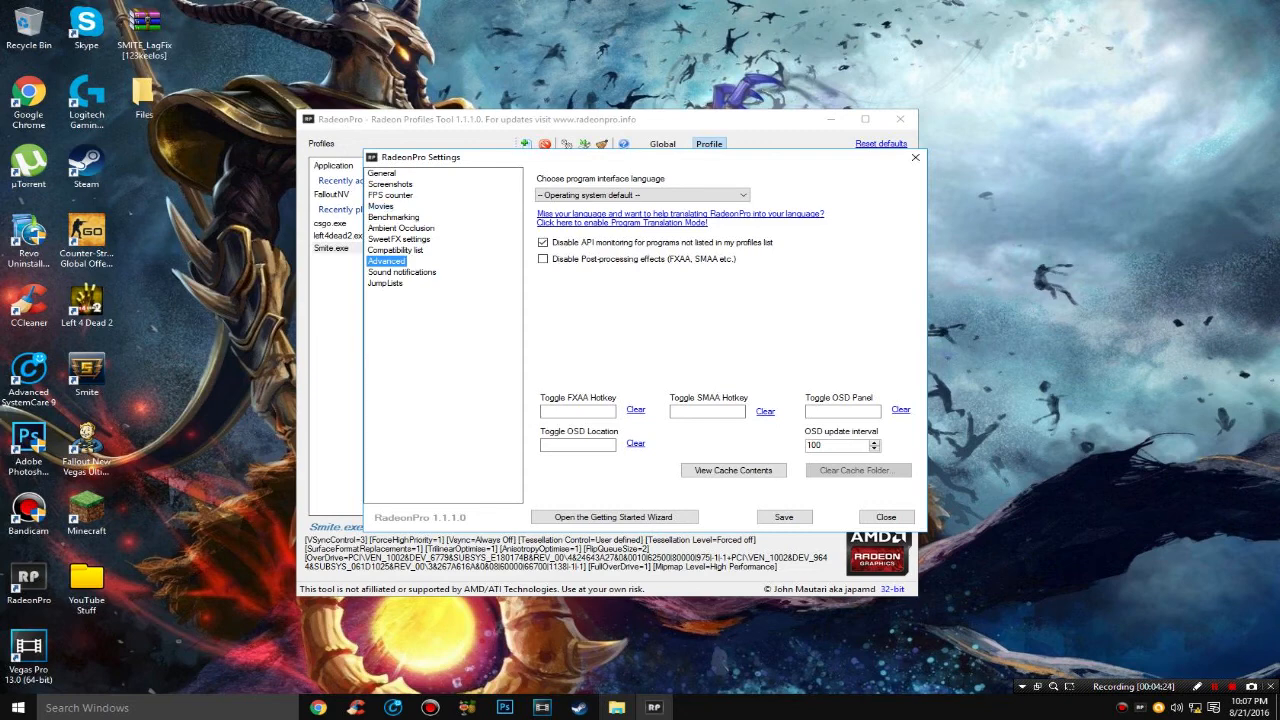
{"action": "left_click", "coordinate": [402, 272]}
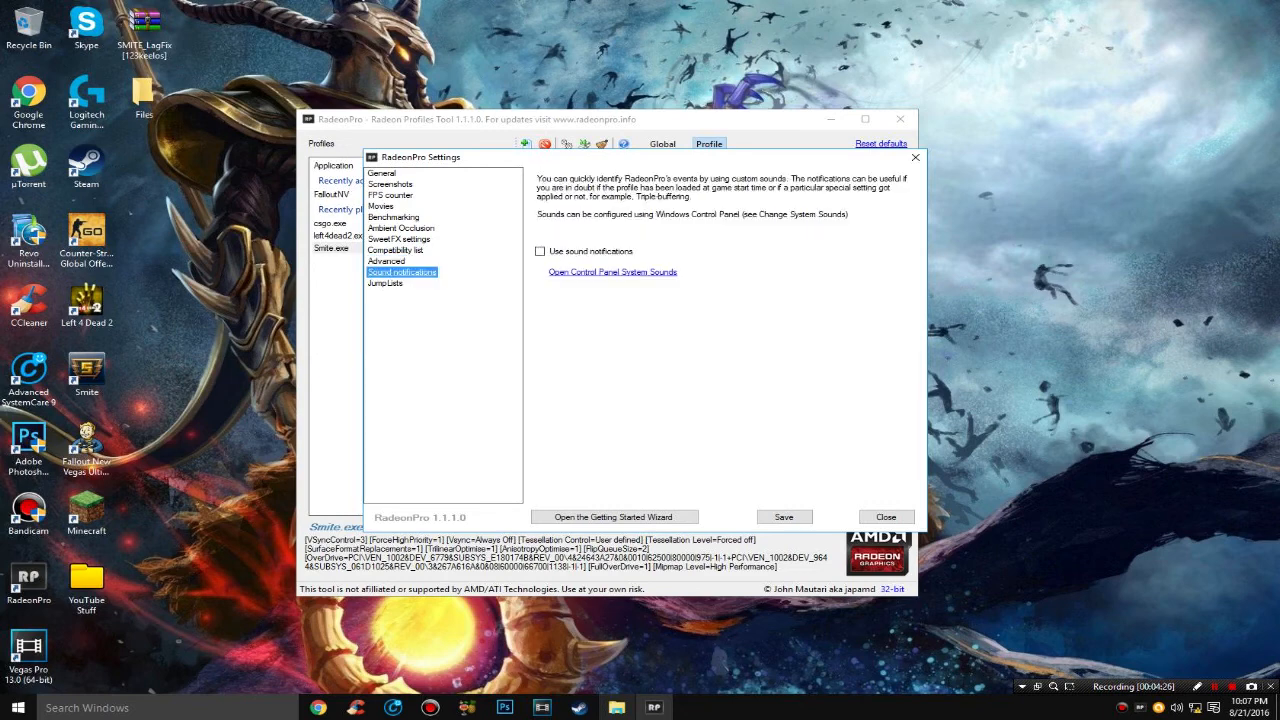
{"action": "left_click", "coordinate": [385, 283]}
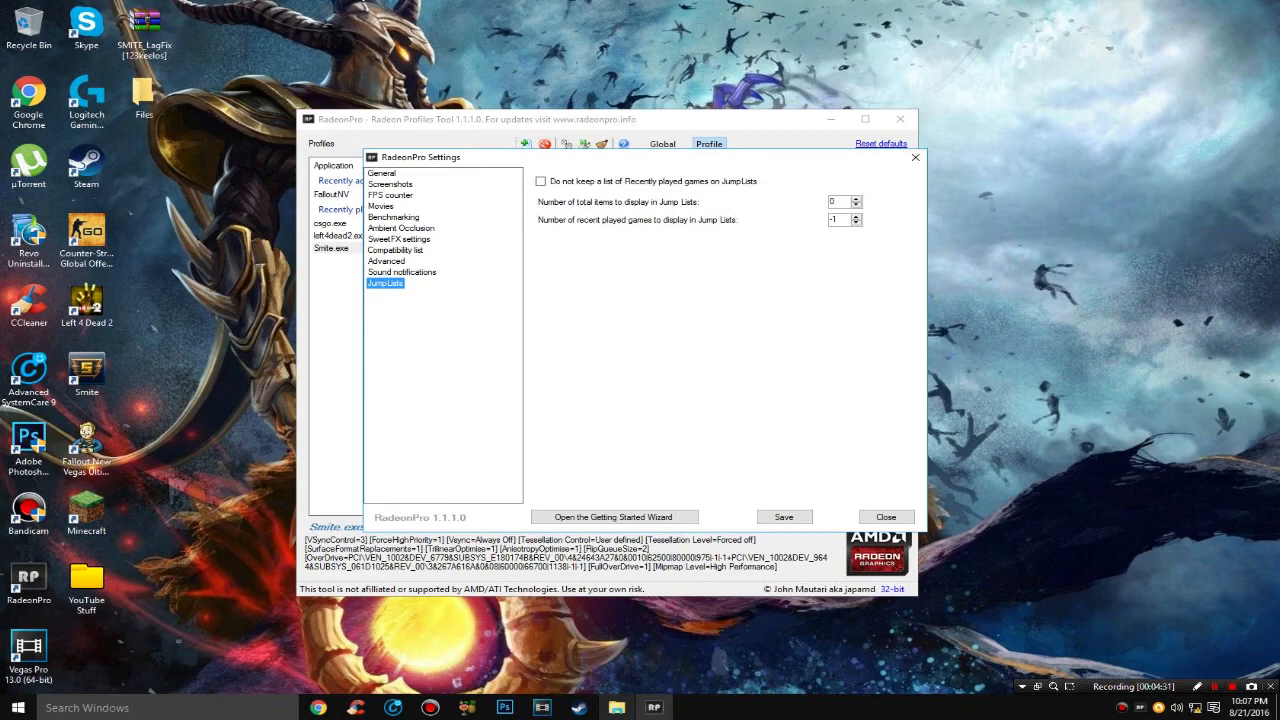
{"action": "left_click", "coordinate": [914, 157]}
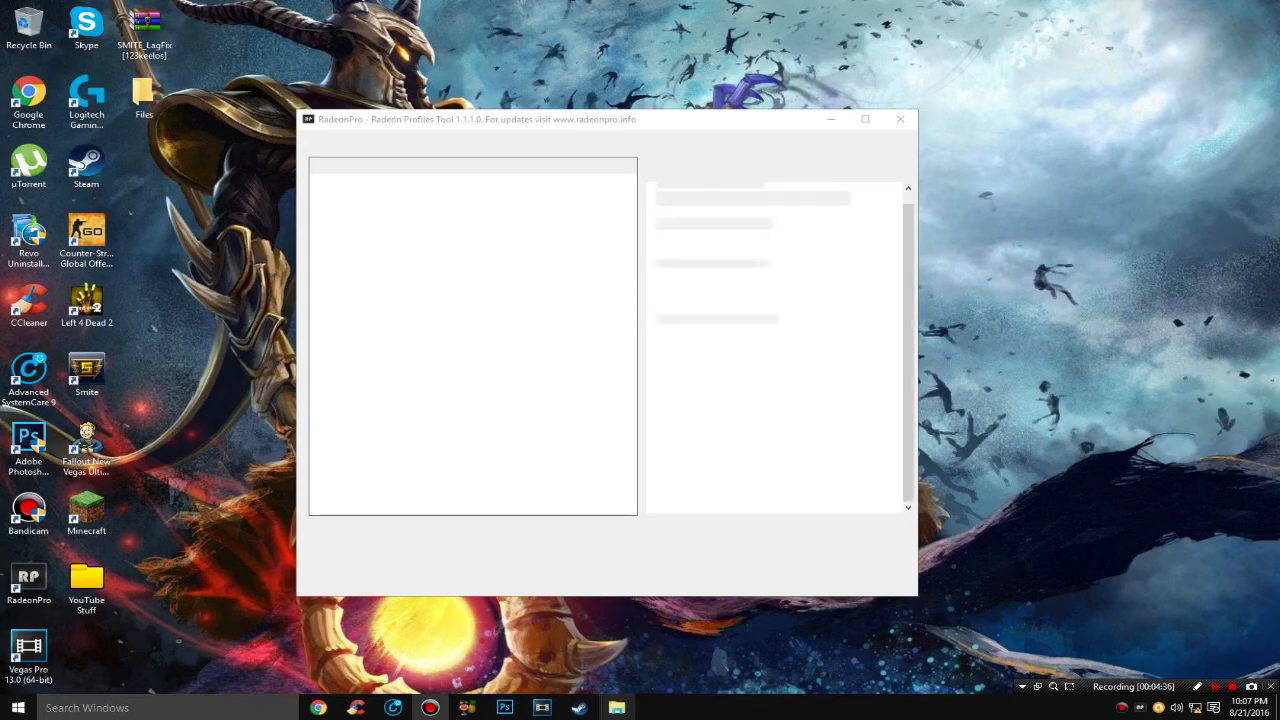
{"action": "left_click", "coordinate": [899, 119]}
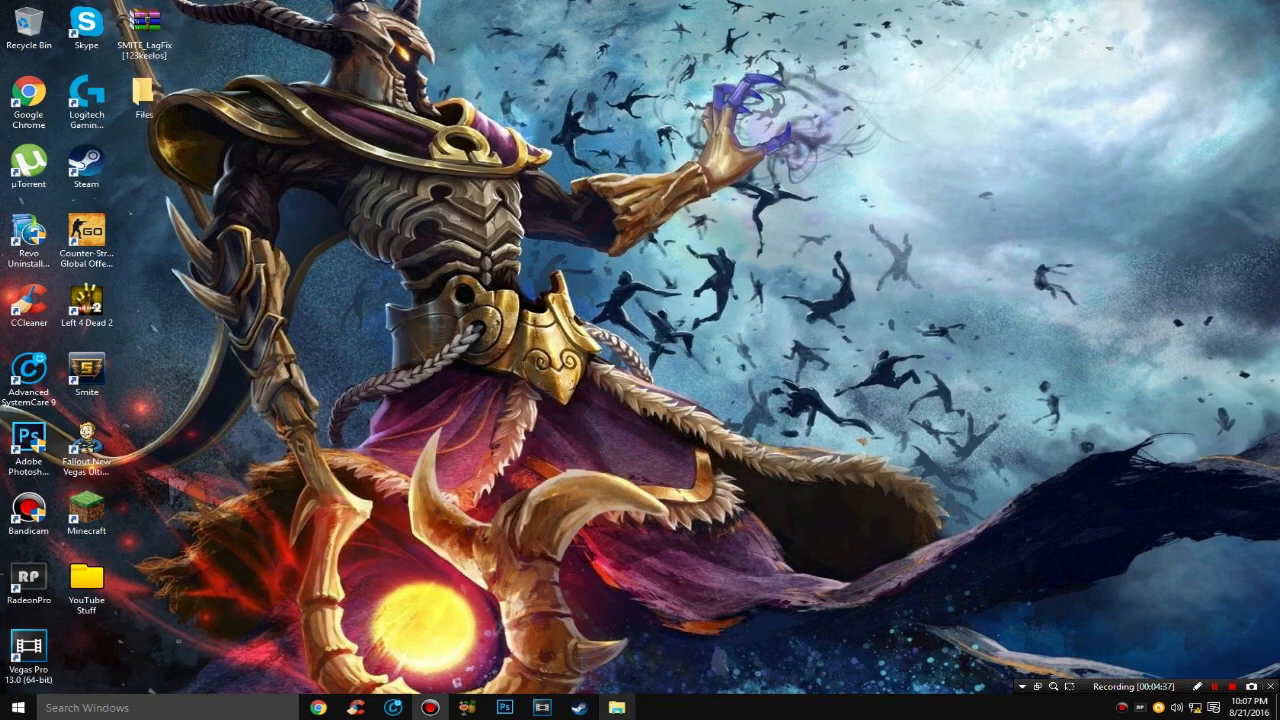